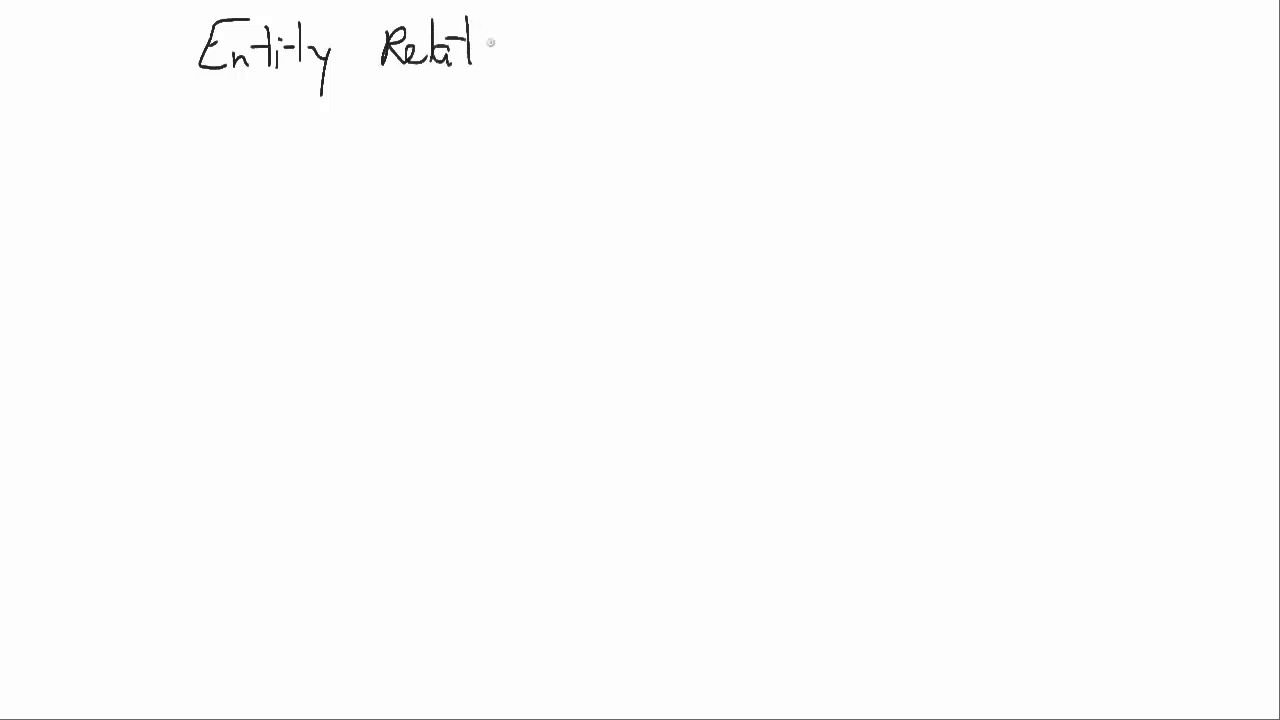
# Step: Finish handwriting 'Entity Relationship Diagrams' and underline the title
pyautogui.write('ionship Di')
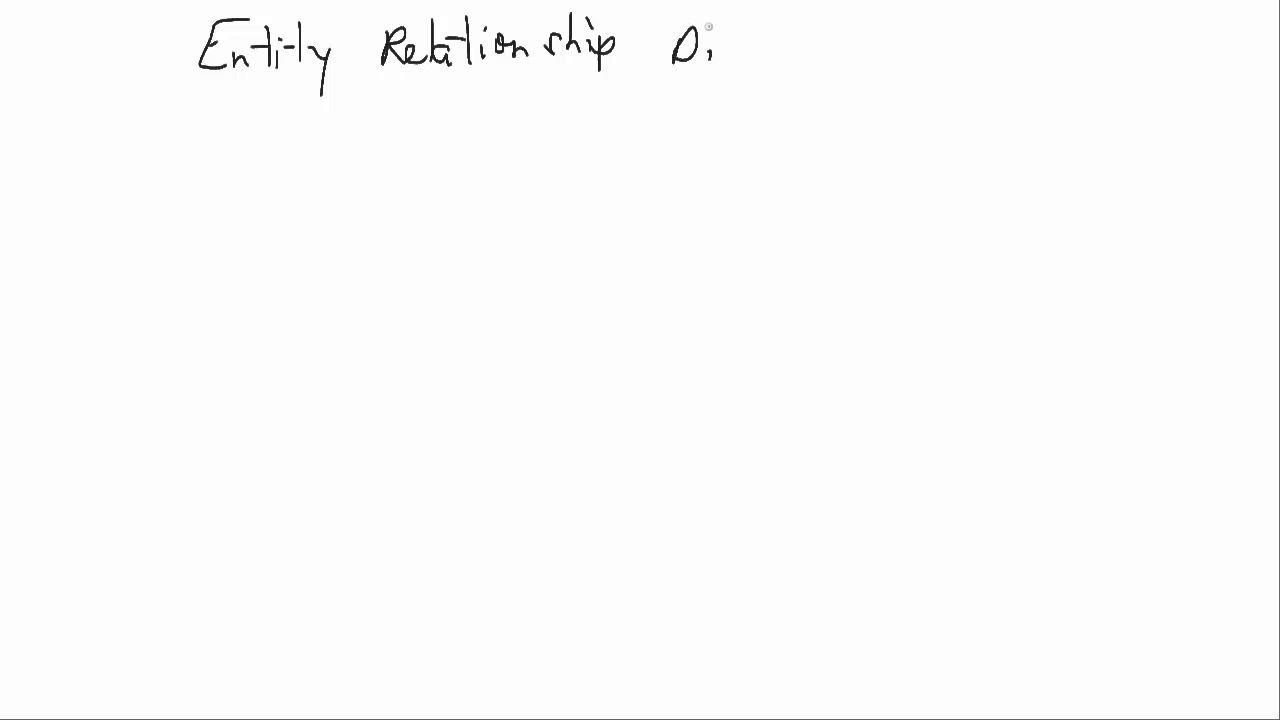
pyautogui.write('ag')
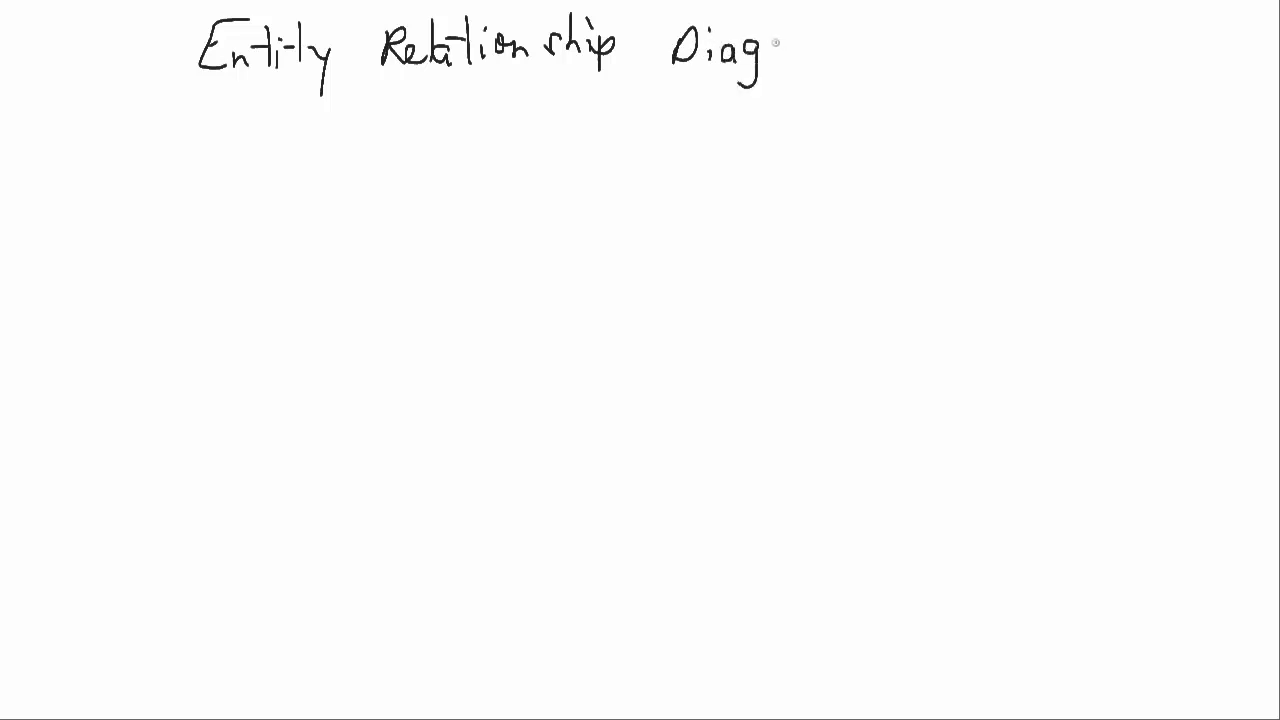
pyautogui.write('rams')
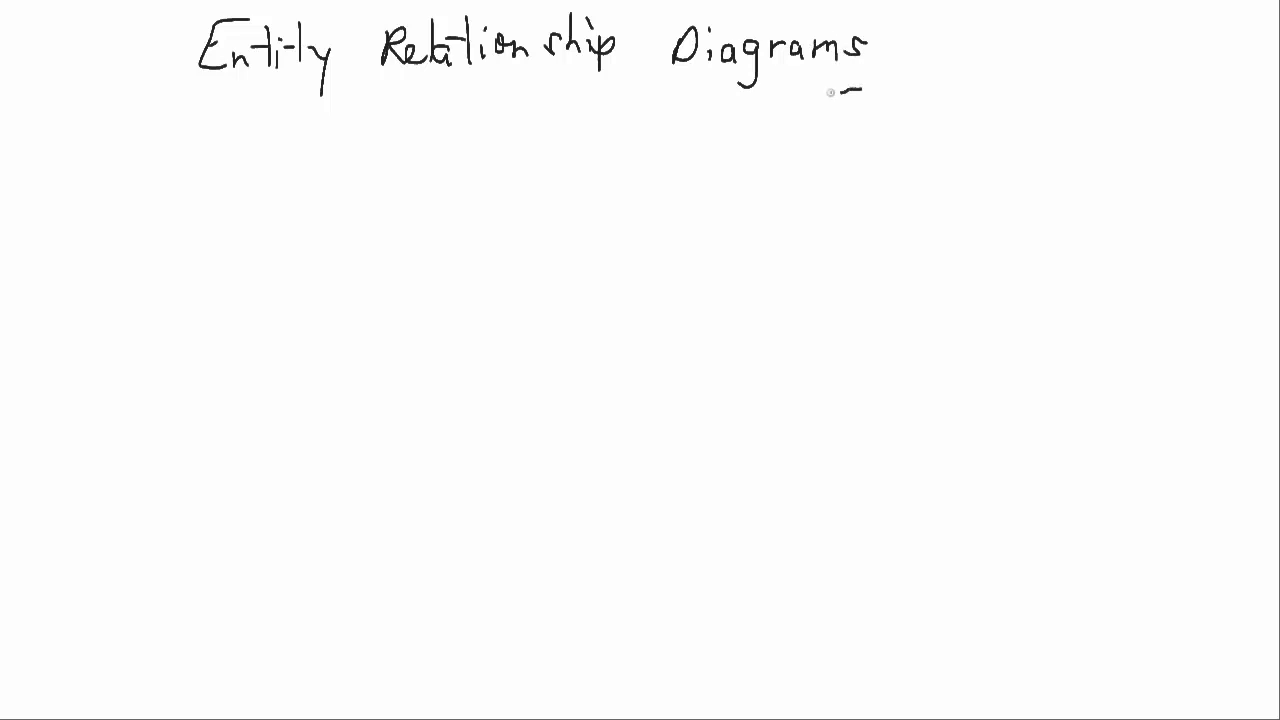
pyautogui.moveTo(204, 96); pyautogui.dragTo(836, 94)
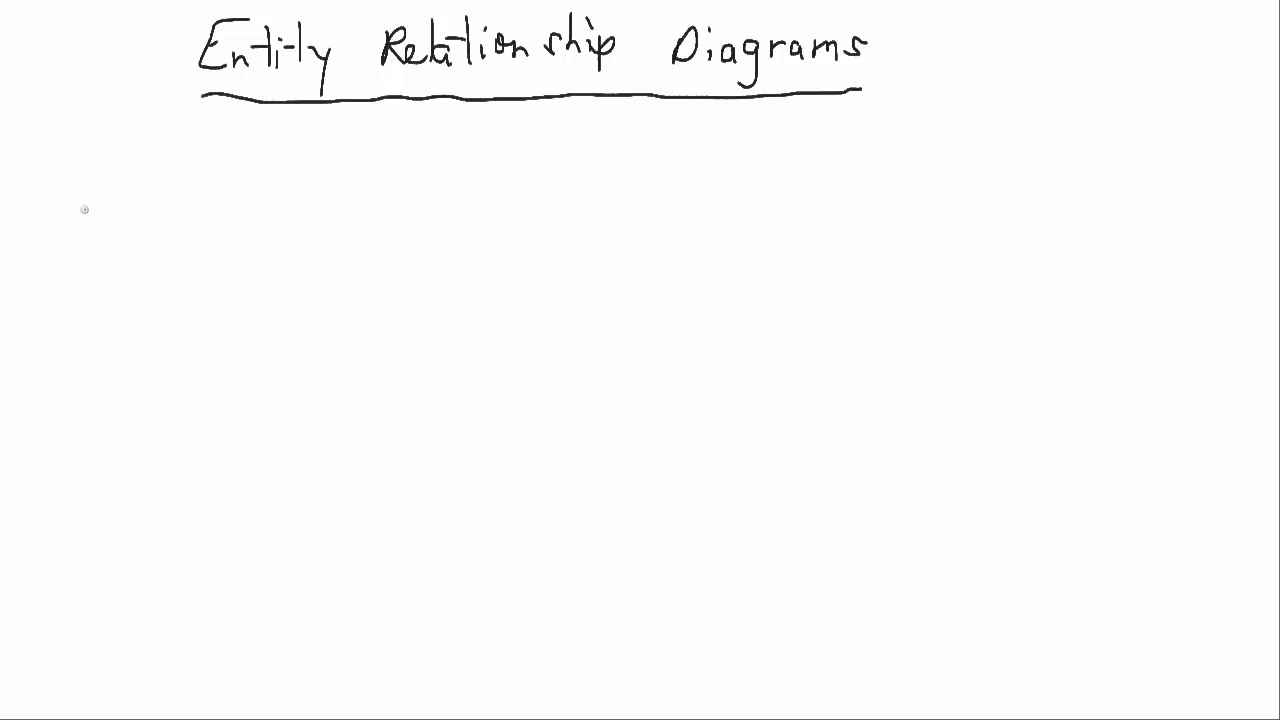
pyautogui.moveTo(950, 40)
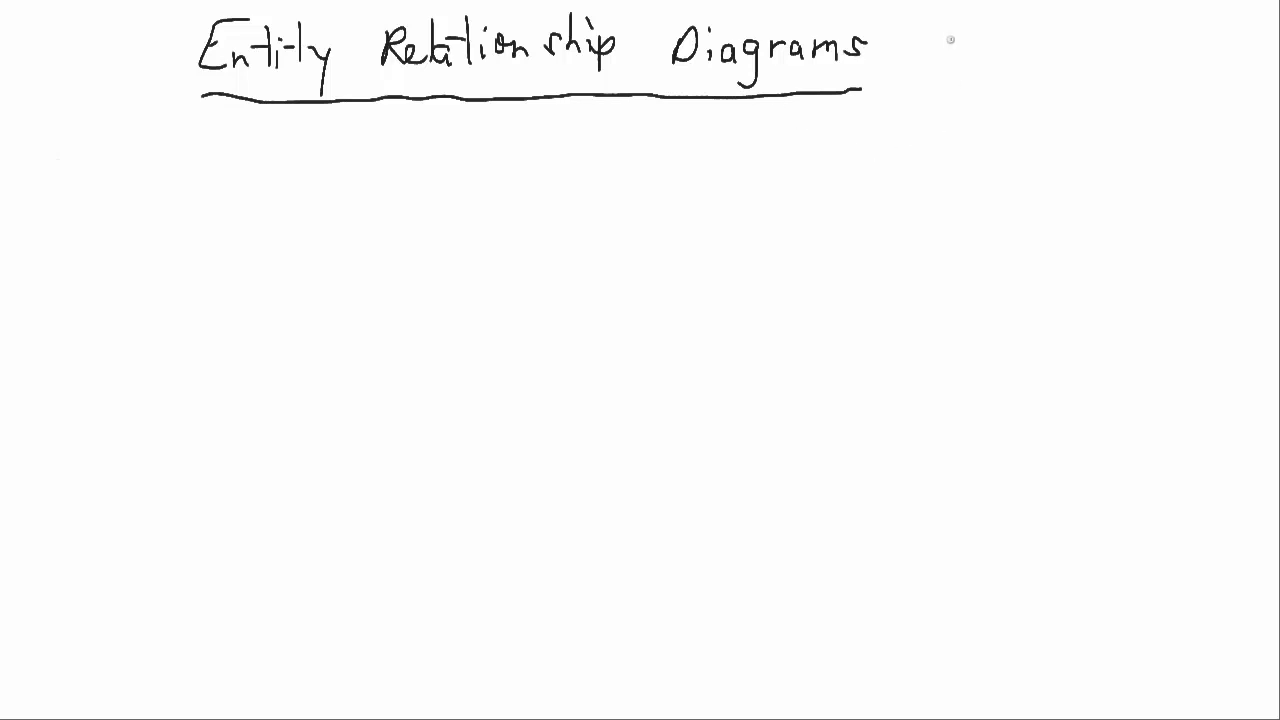
# Step: Add '(E-R Diagram)' after the underlined title
pyautogui.write('(E')
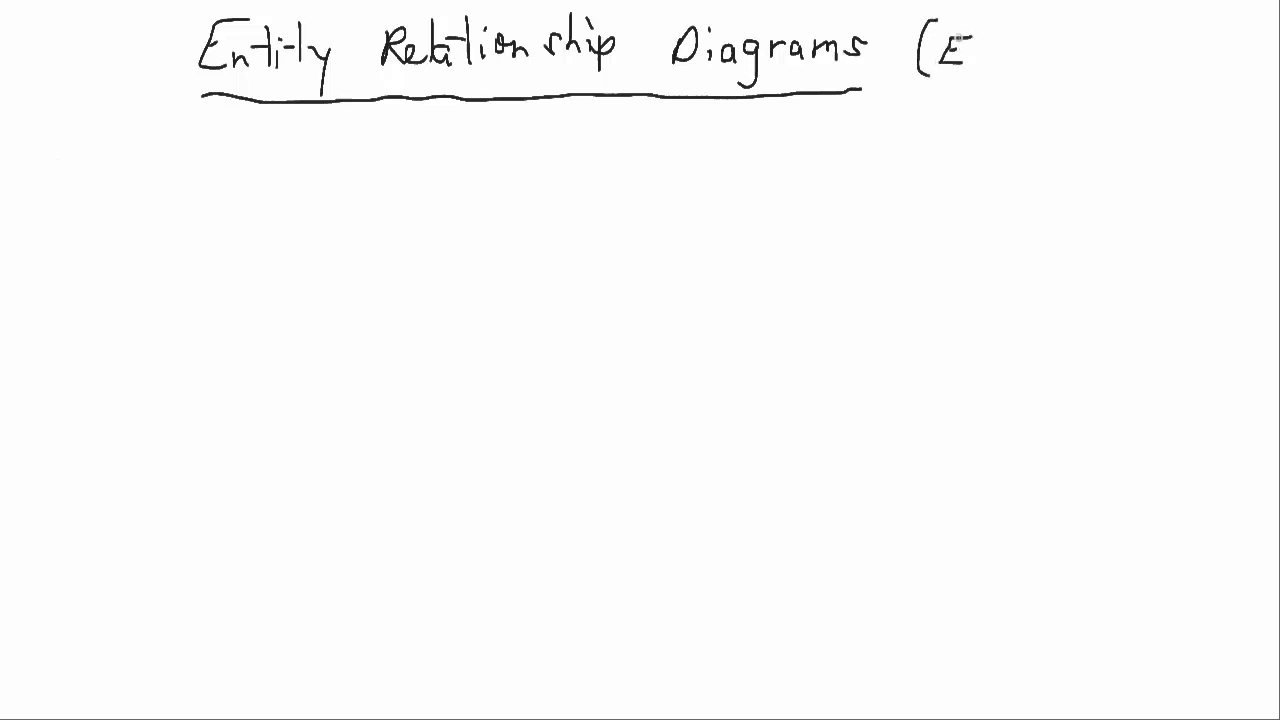
pyautogui.write('.R D')
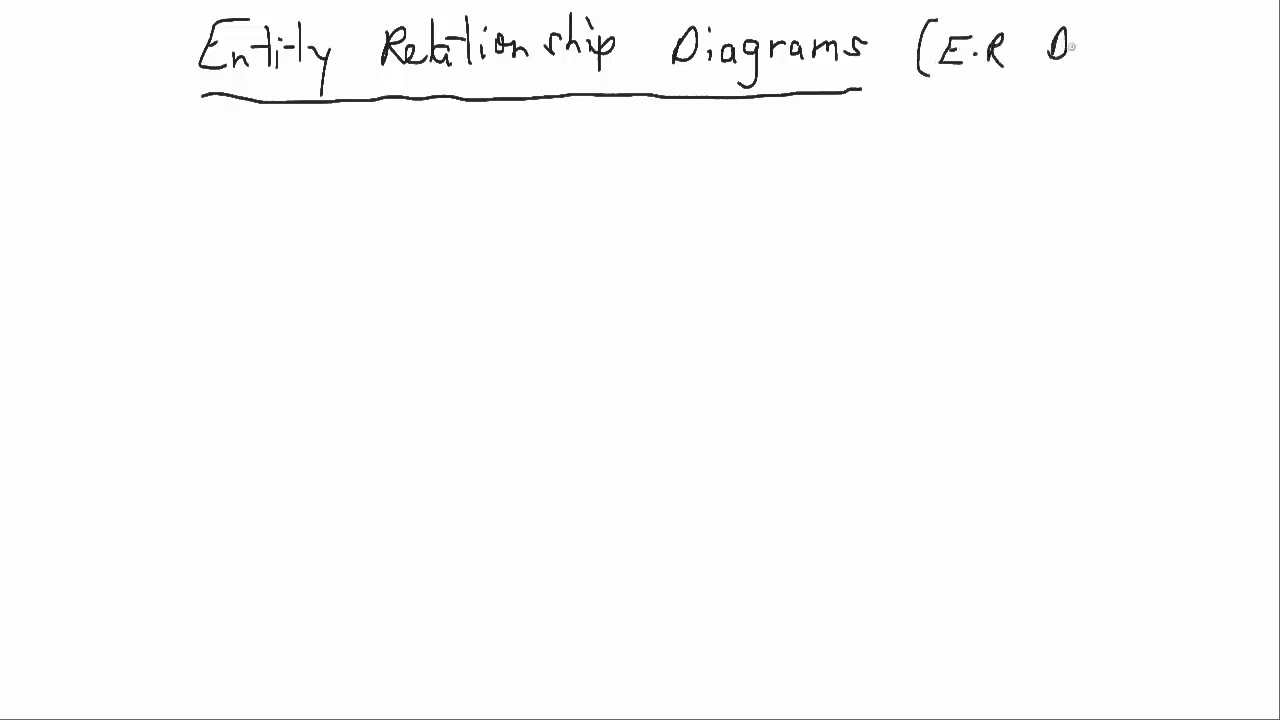
pyautogui.write('Diagram')
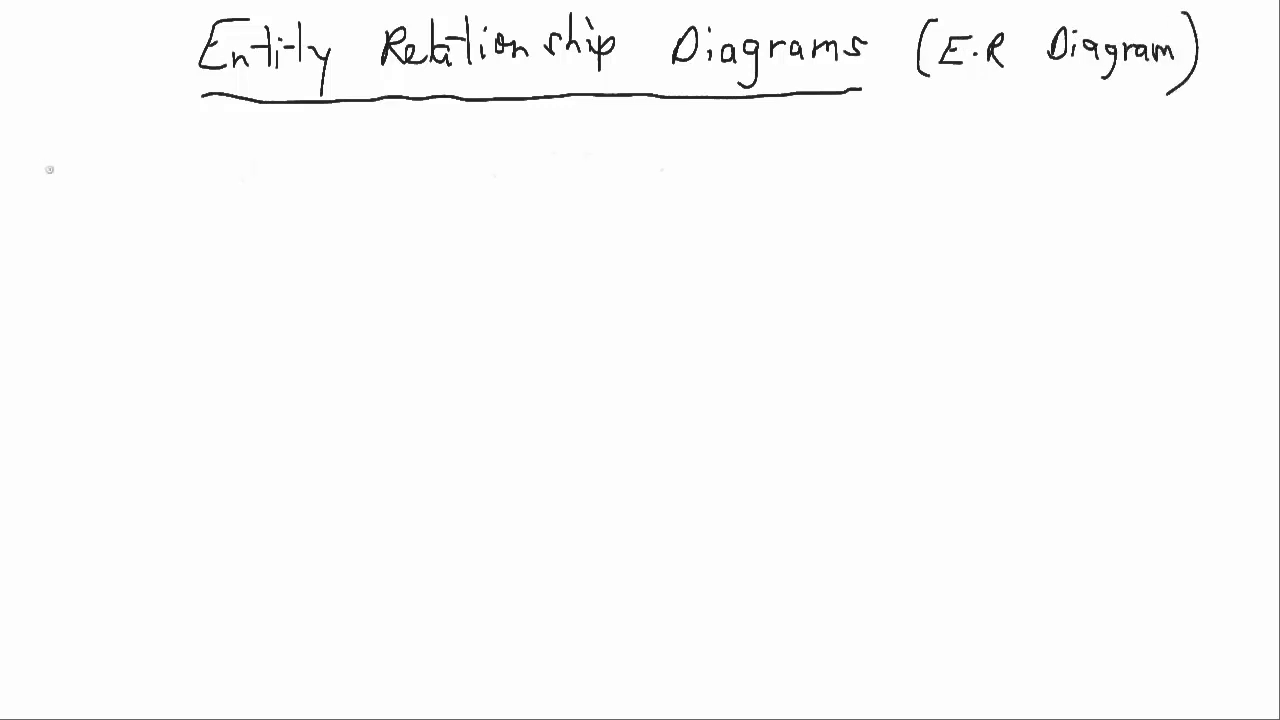
# Step: Handwrite the bullet '- Fundamentally, the same as UML Class Models' below the title
pyautogui.write('- Fun')
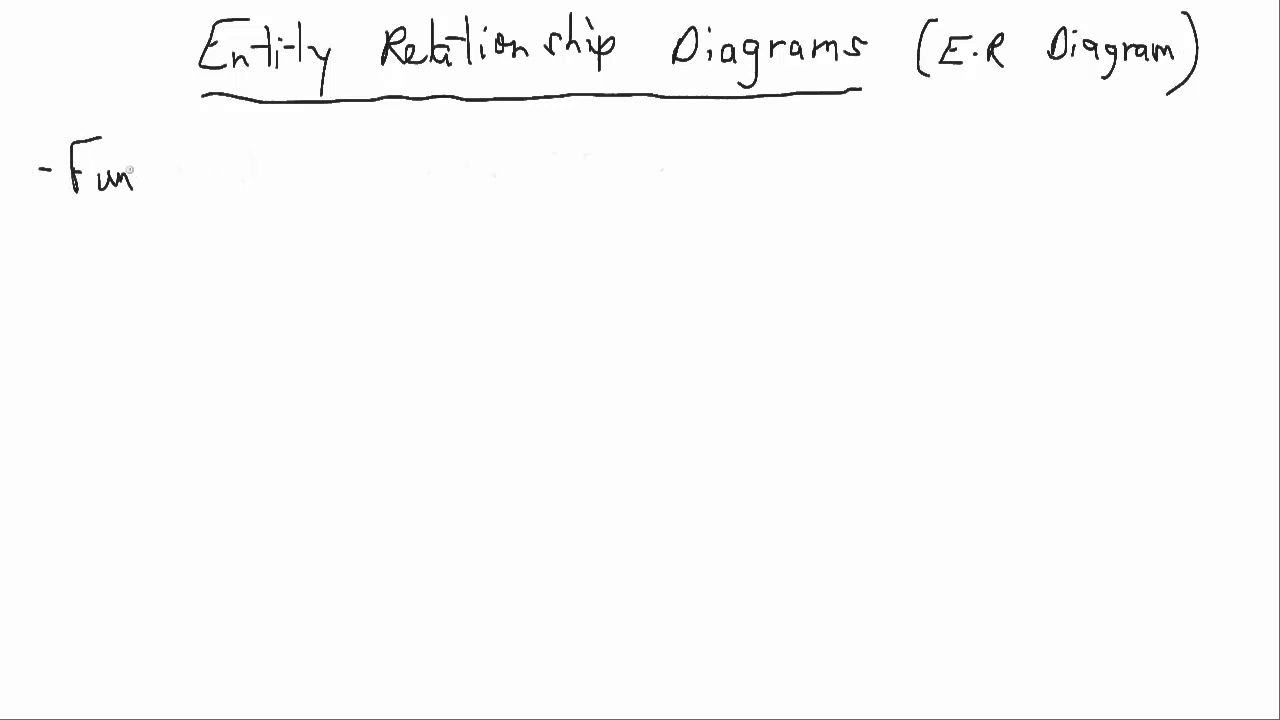
pyautogui.write('damentall')
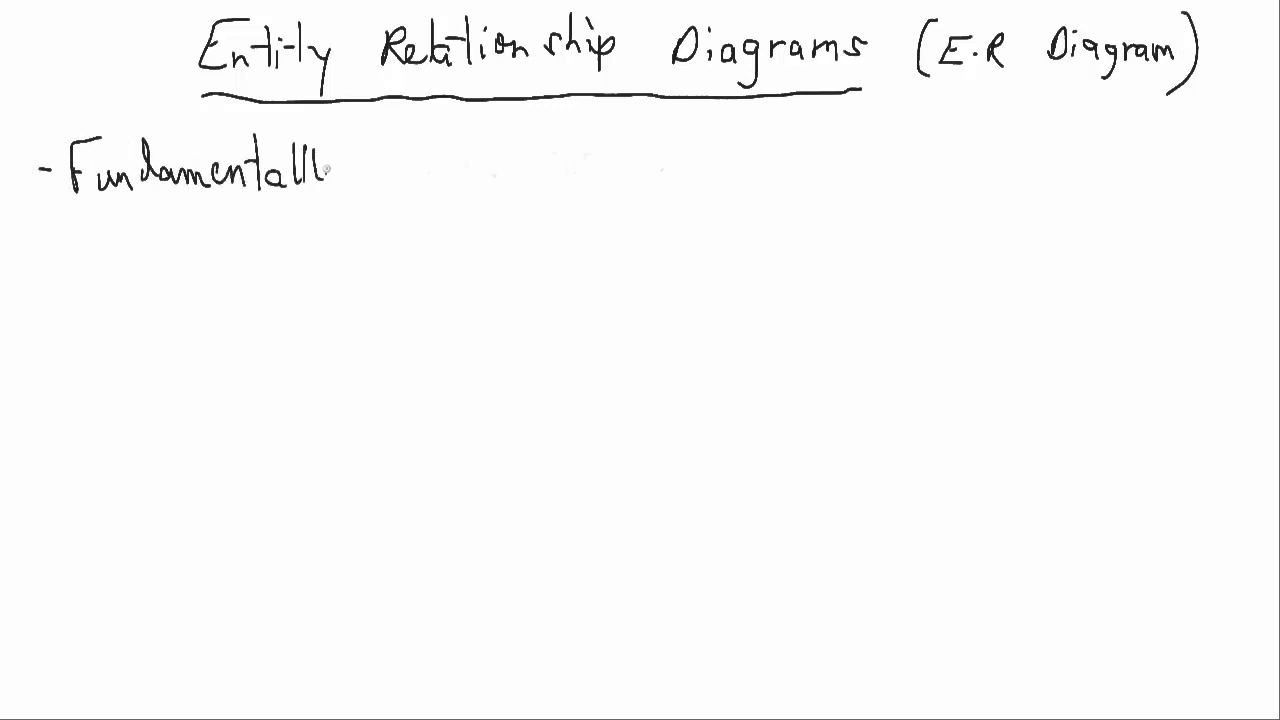
pyautogui.write('y,')
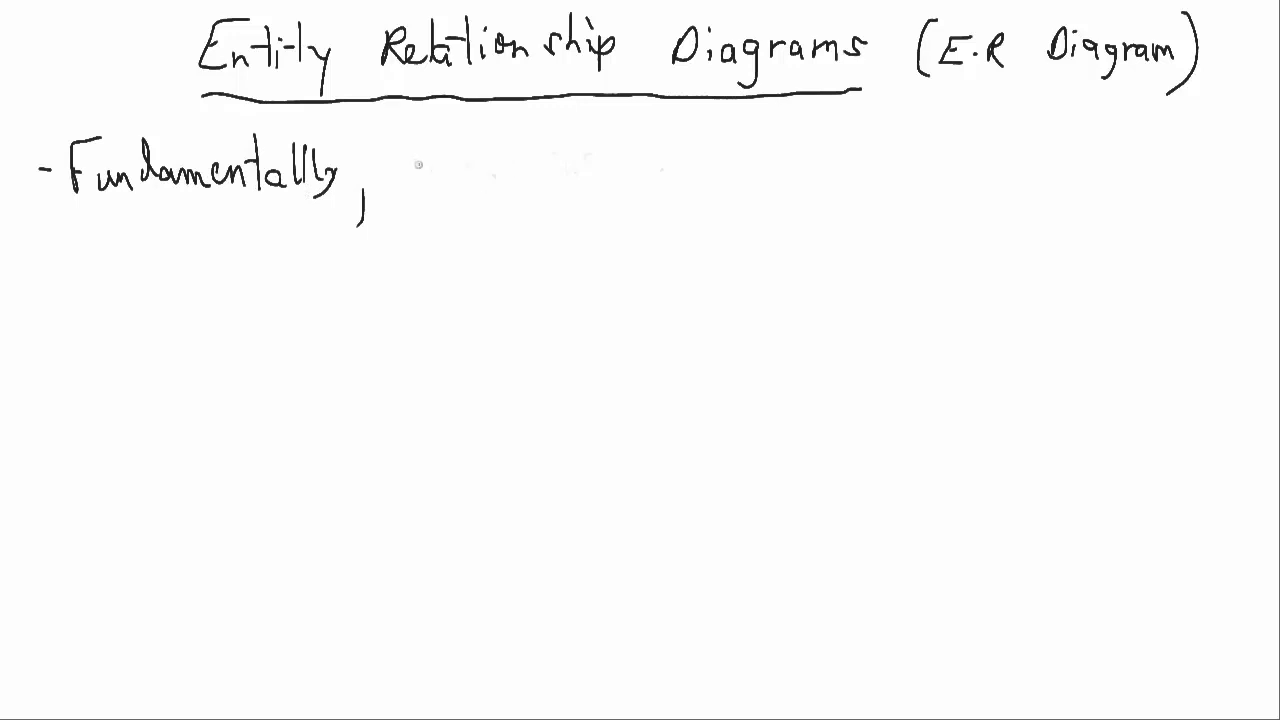
pyautogui.write('the same')
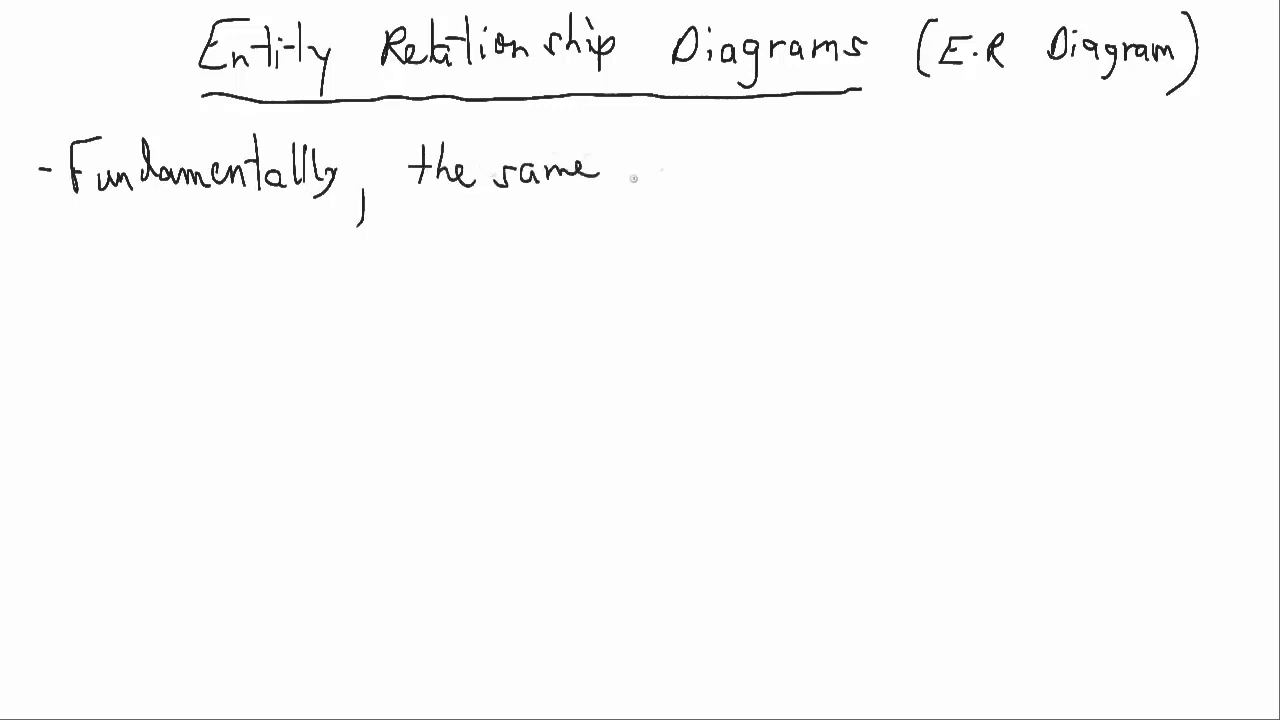
pyautogui.write('as U')
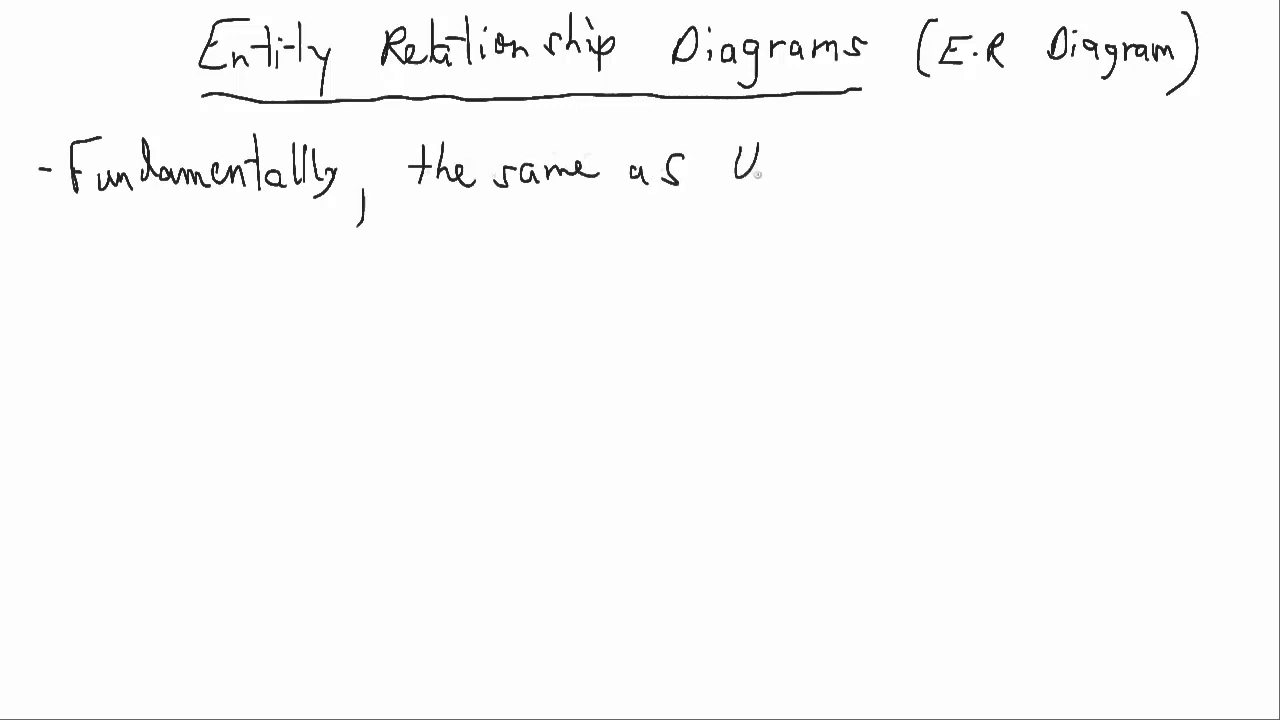
pyautogui.write('UML C')
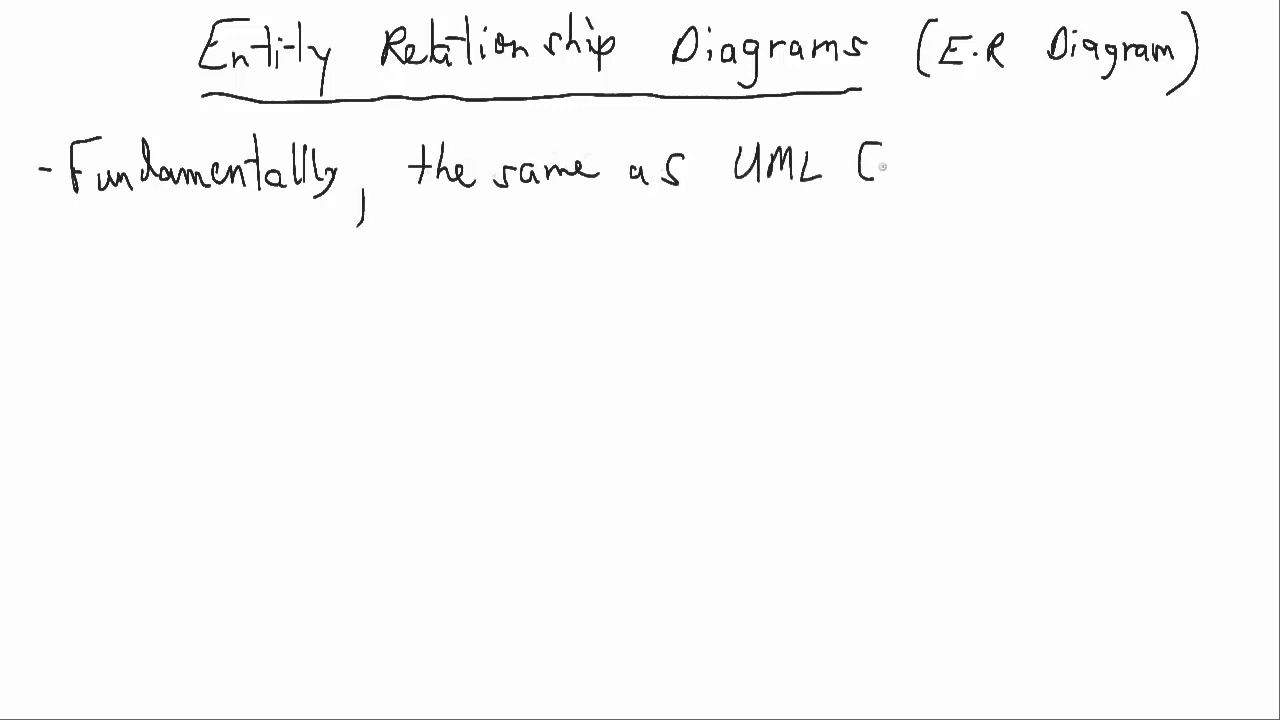
pyautogui.write('Class')
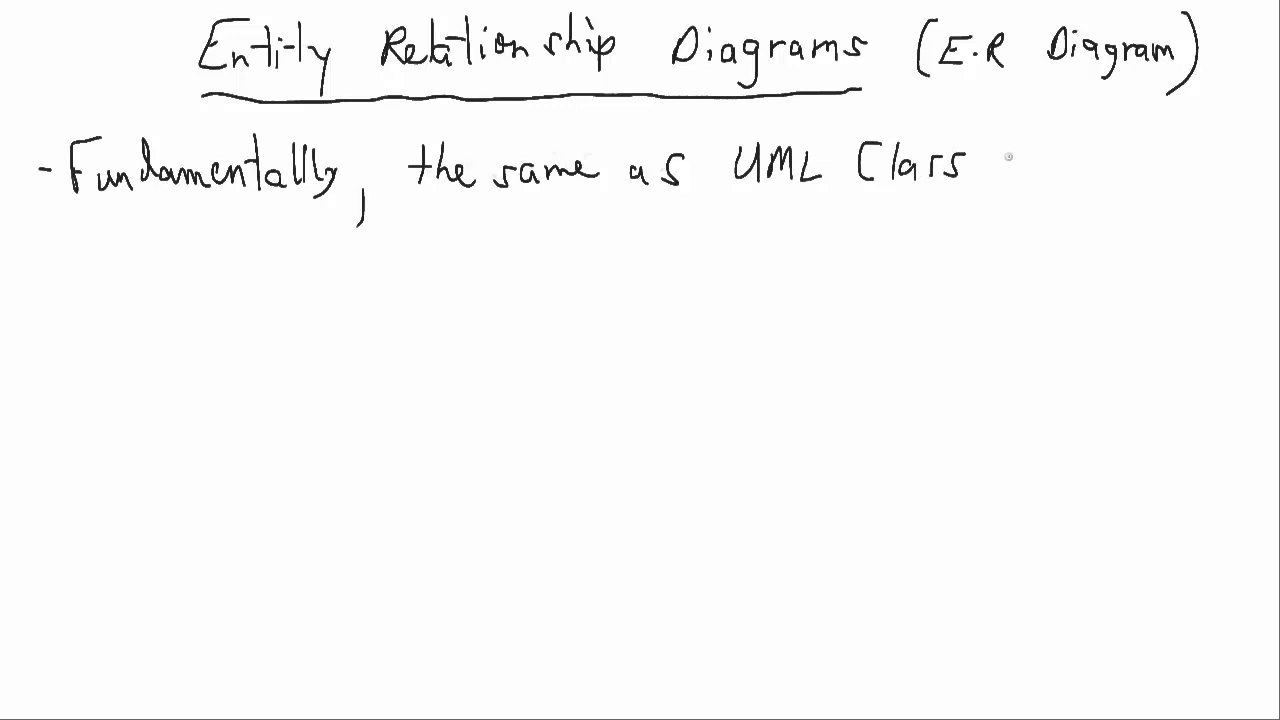
pyautogui.write('Mod')
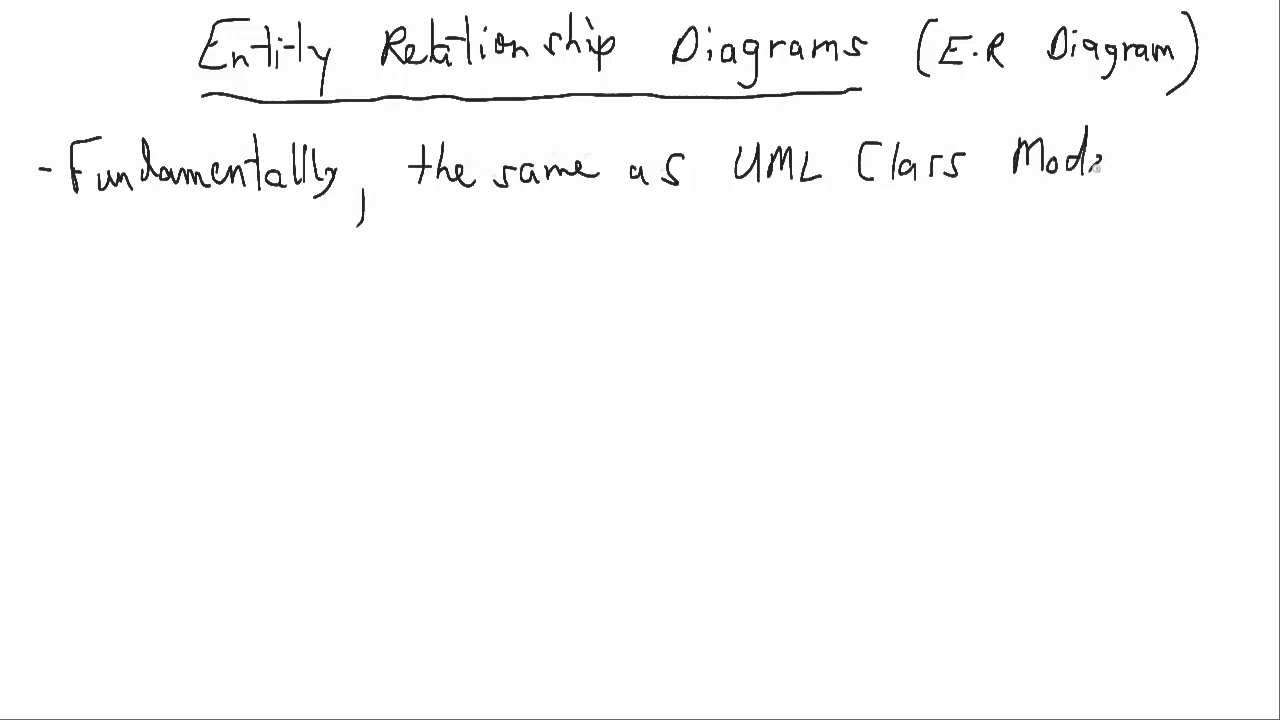
pyautogui.write('ls')
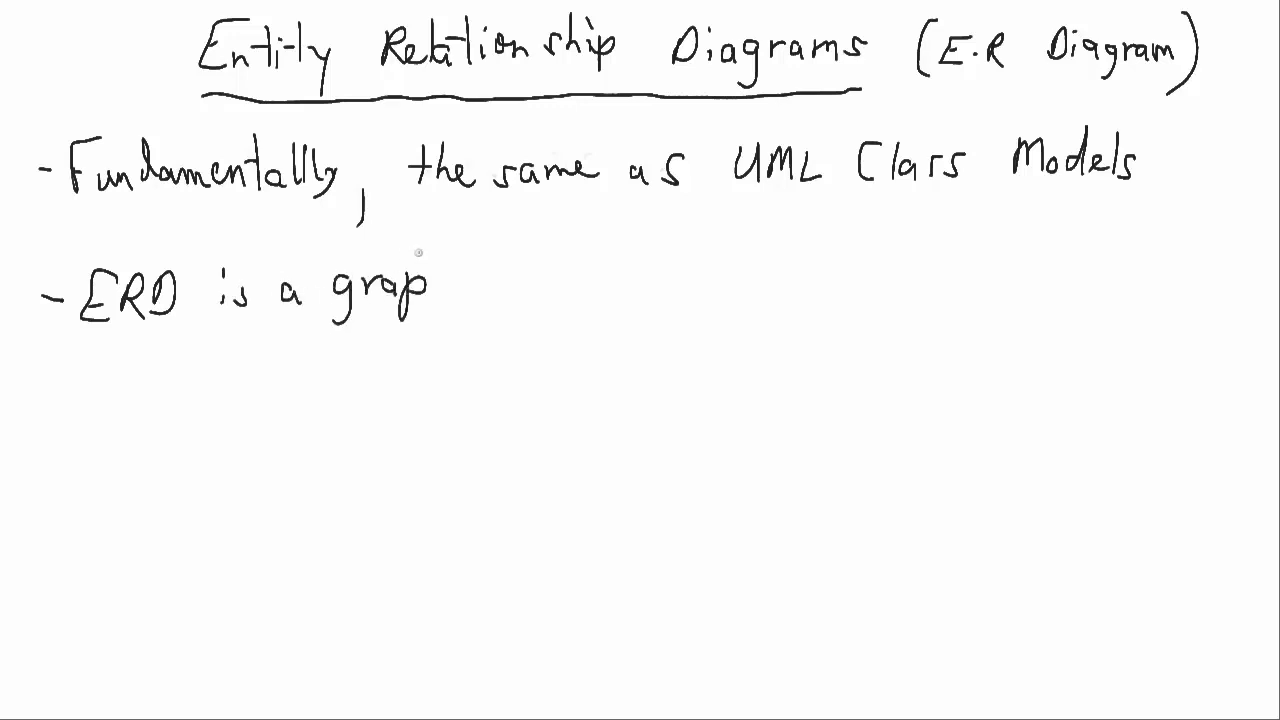
# Step: Continue the bullet with 'graphical view of the database contents and relationships'
pyautogui.write('hical')
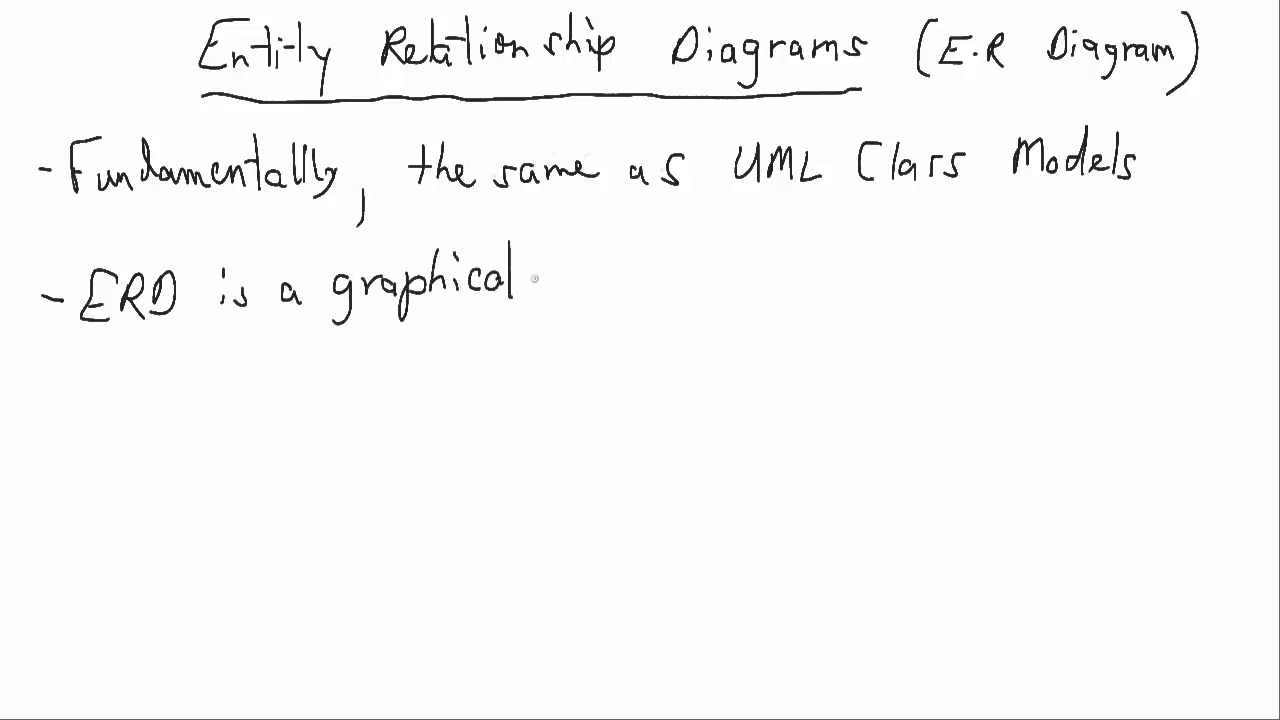
pyautogui.write('view')
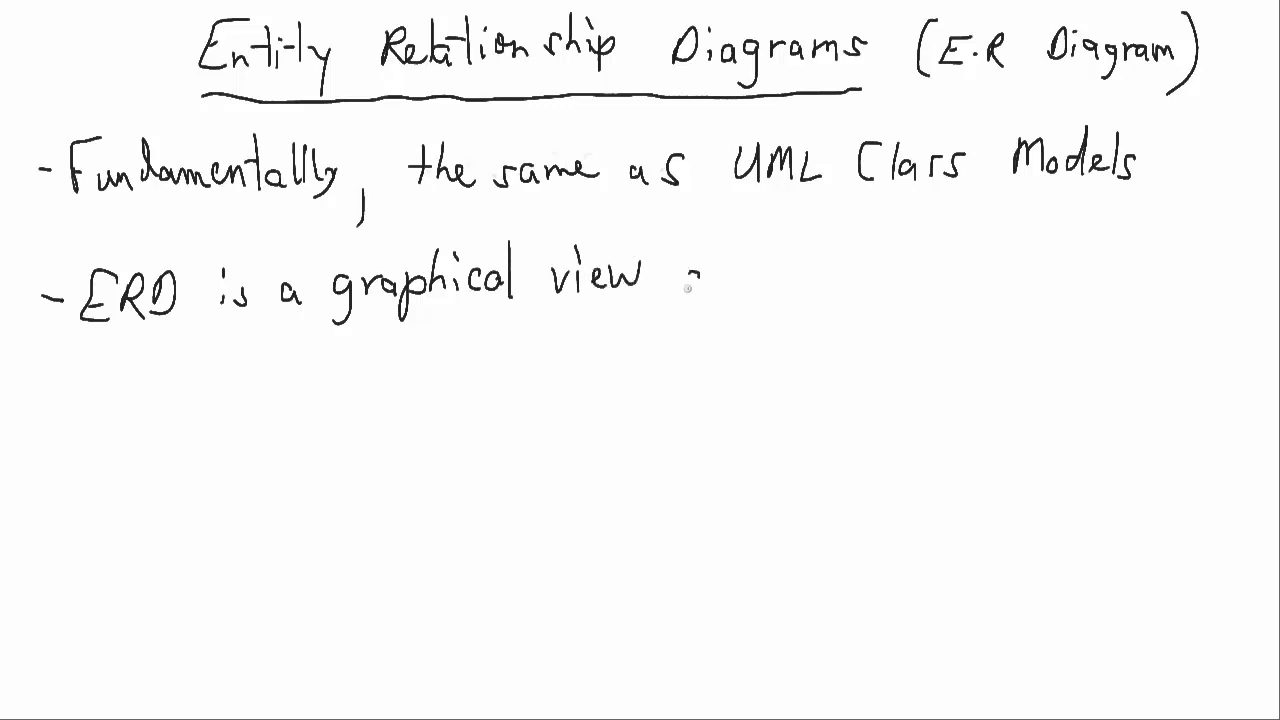
pyautogui.write('of the data')
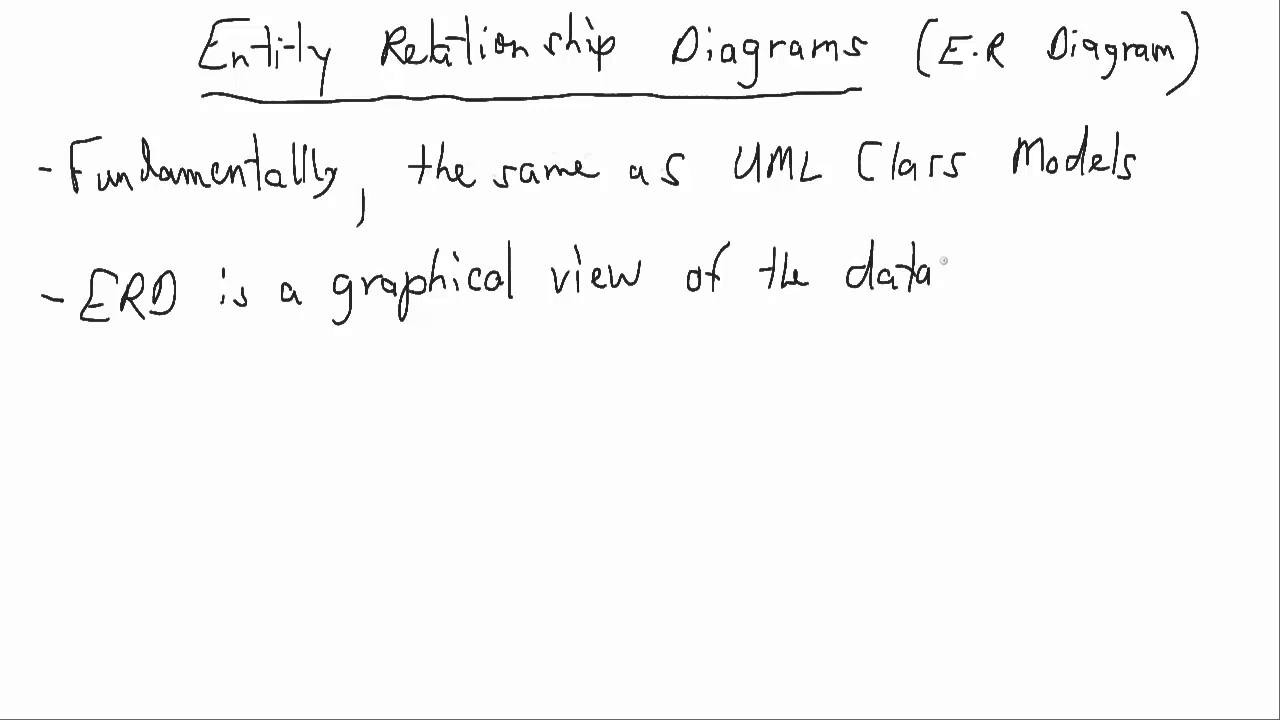
pyautogui.write('base content')
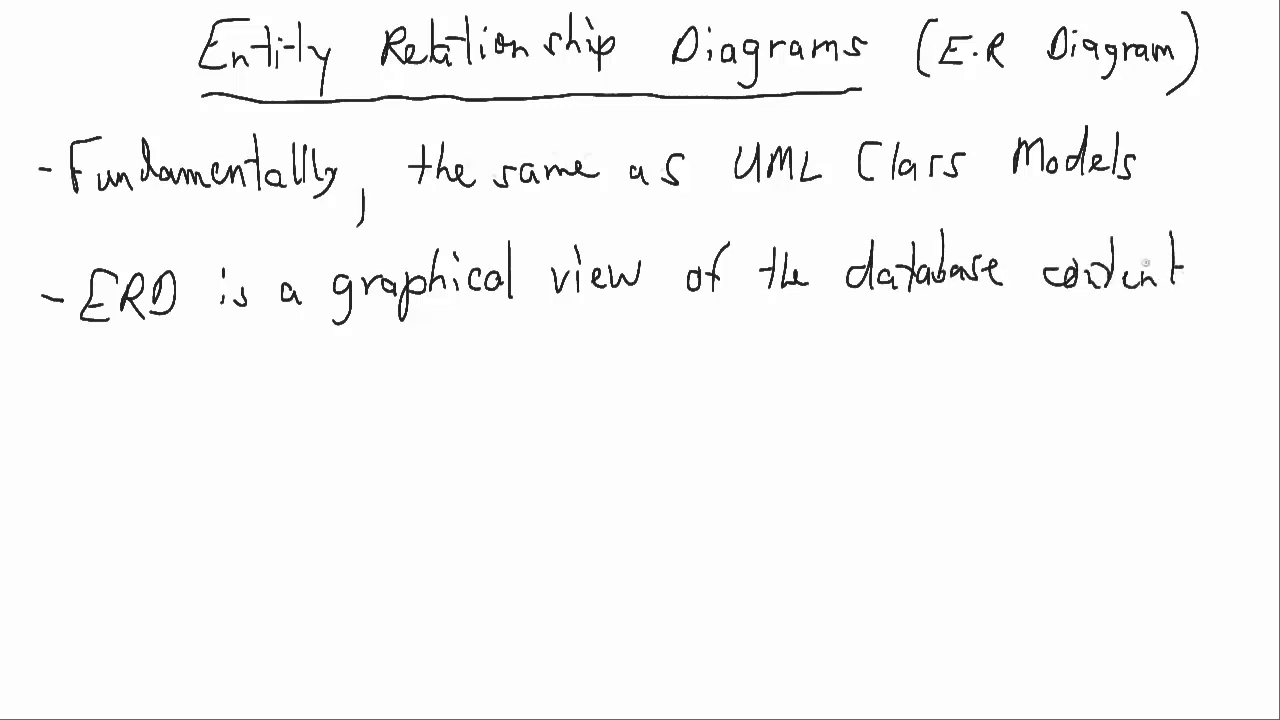
pyautogui.write('and')
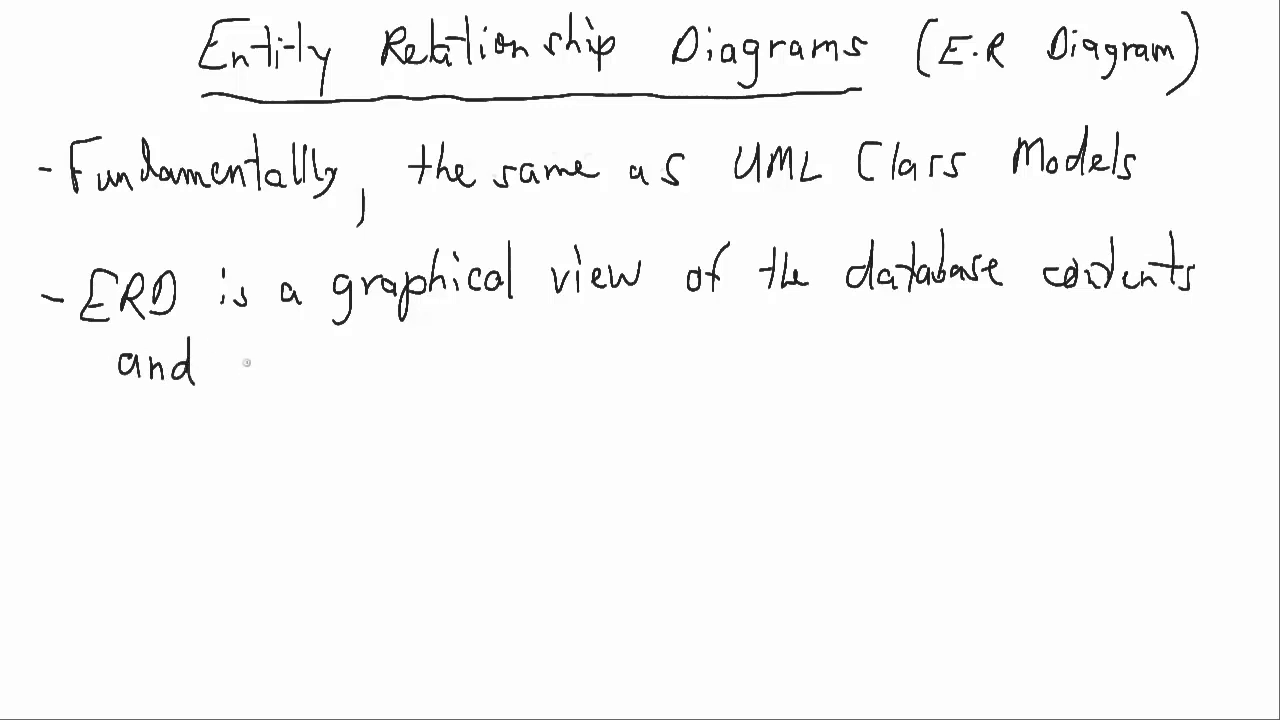
pyautogui.write('relat')
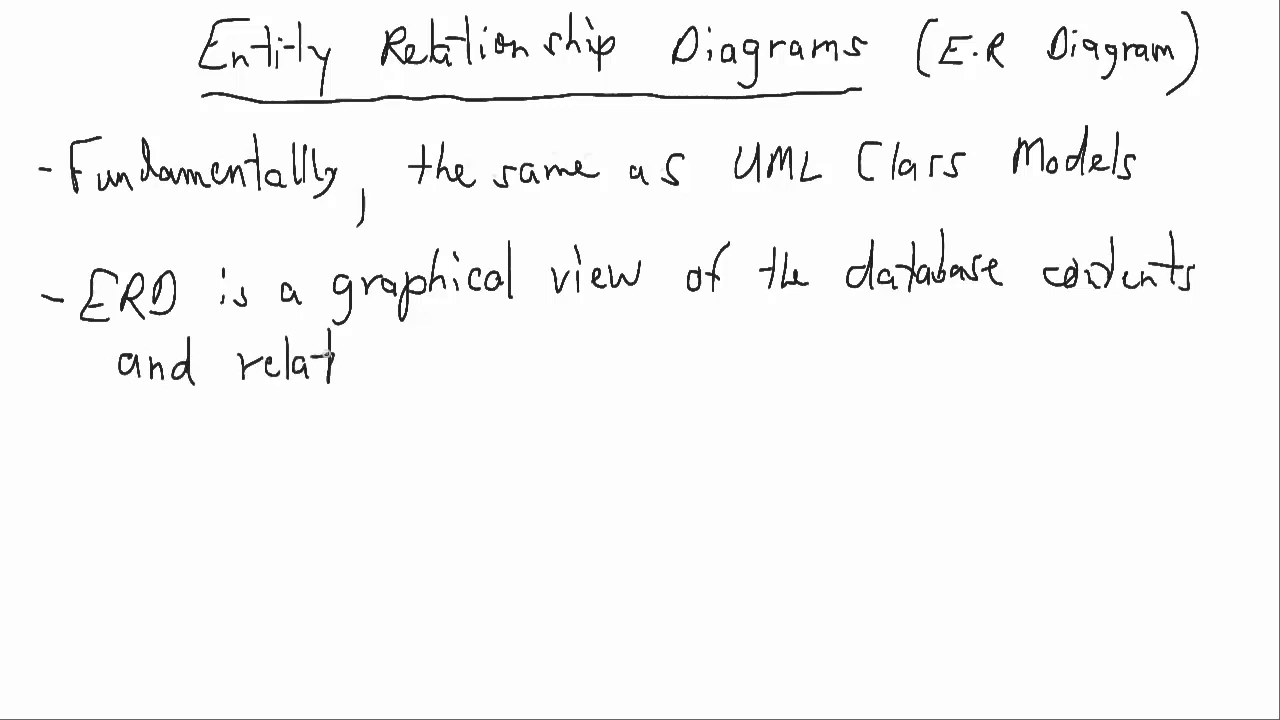
pyautogui.write('ionships')
pyautogui.click(170, 462)
pyautogui.write('-C')
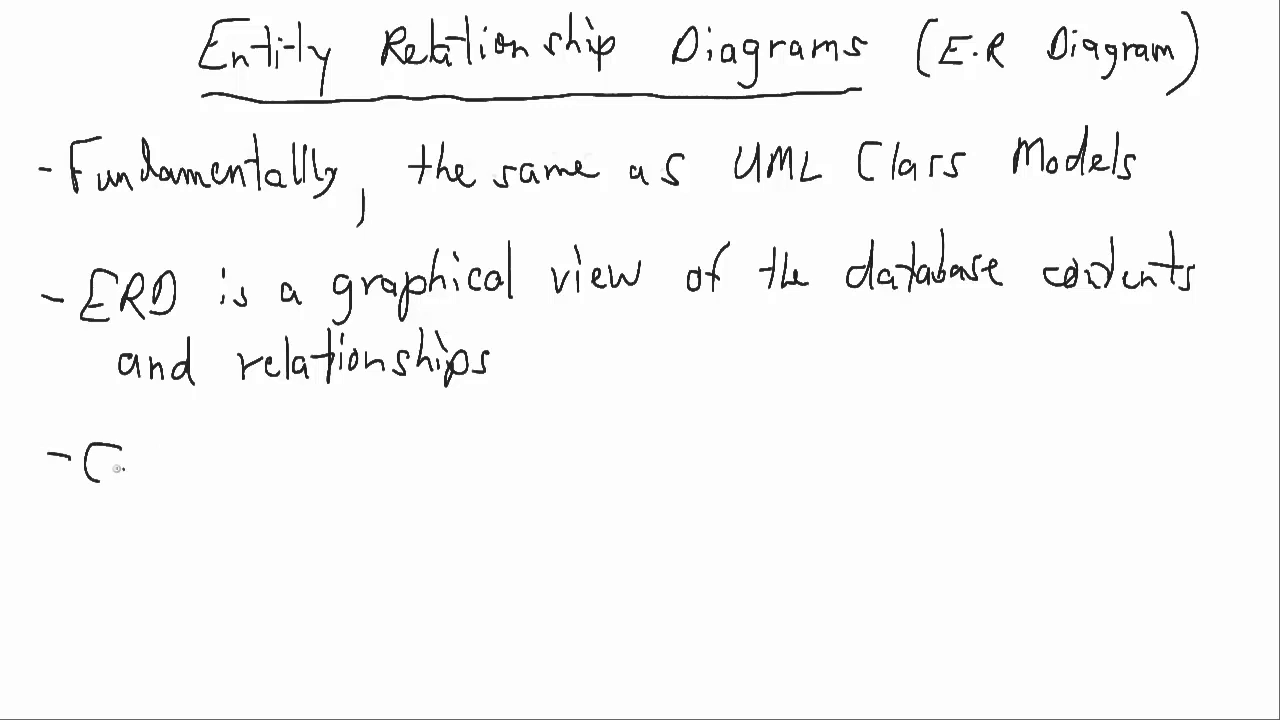
# Step: Handwrite the bullet 'Cardinality a consideration'
pyautogui.write('ardina')
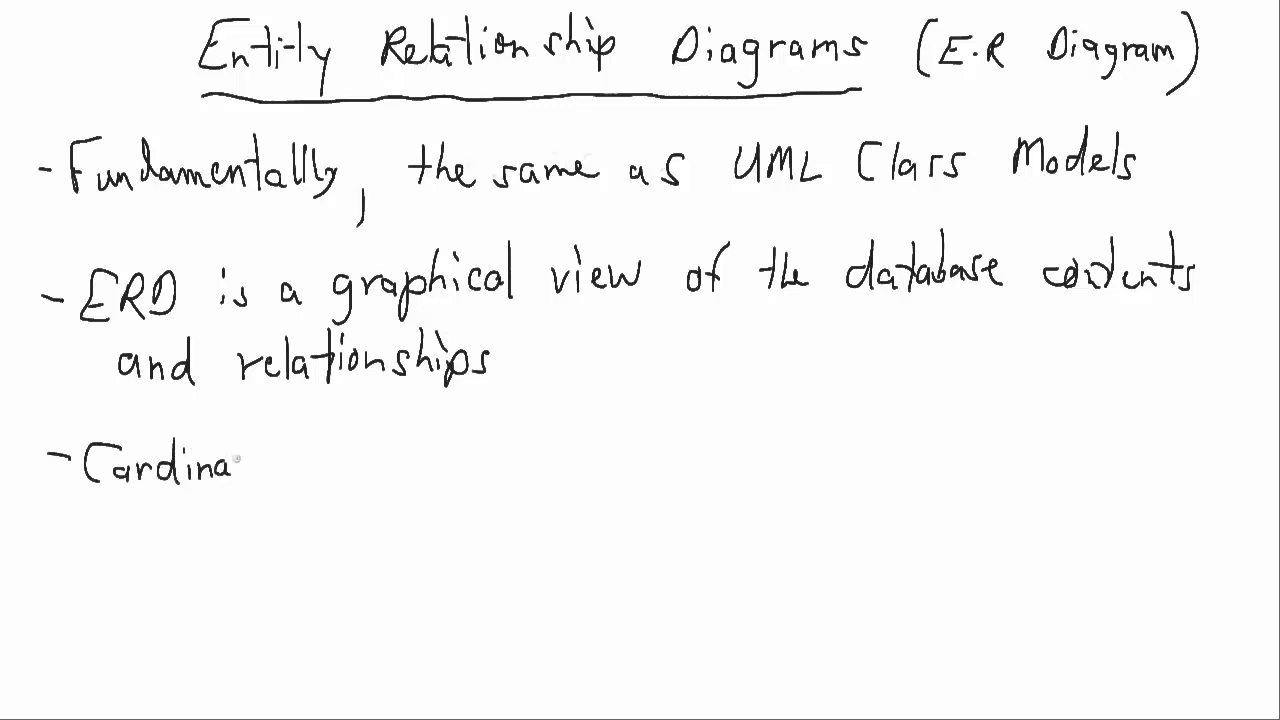
pyautogui.write('lity')
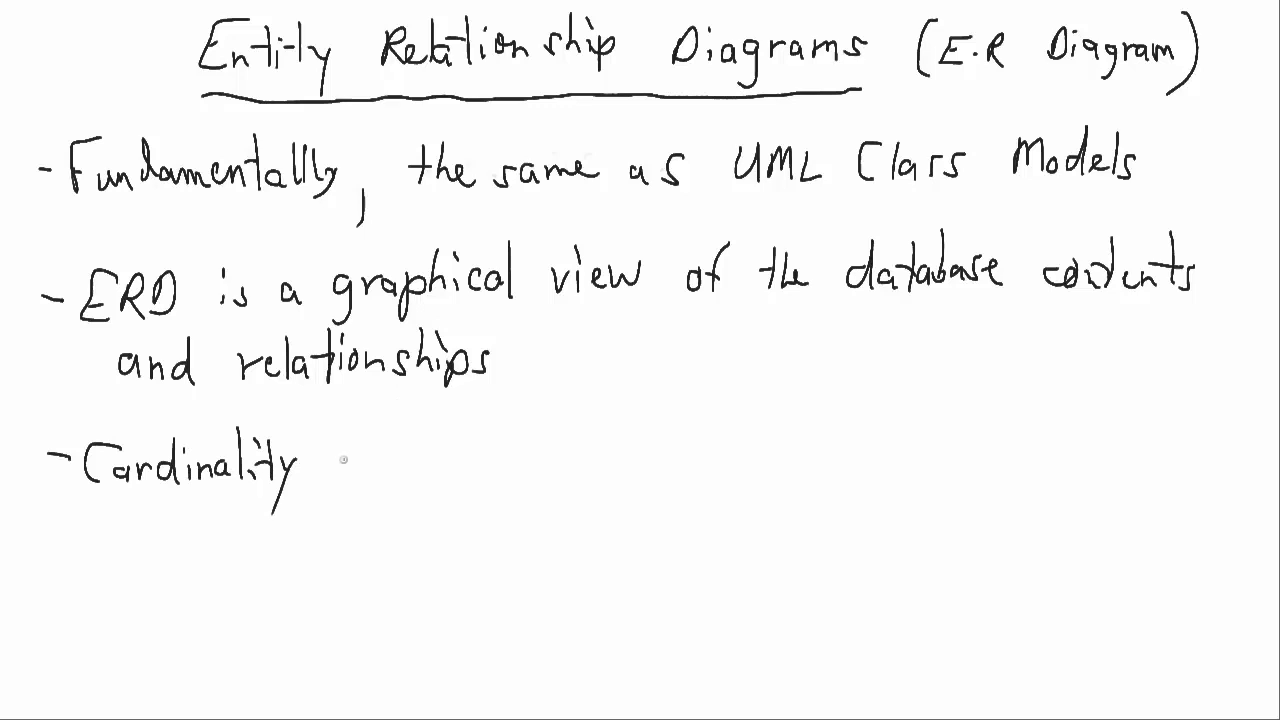
pyautogui.write('a consider')
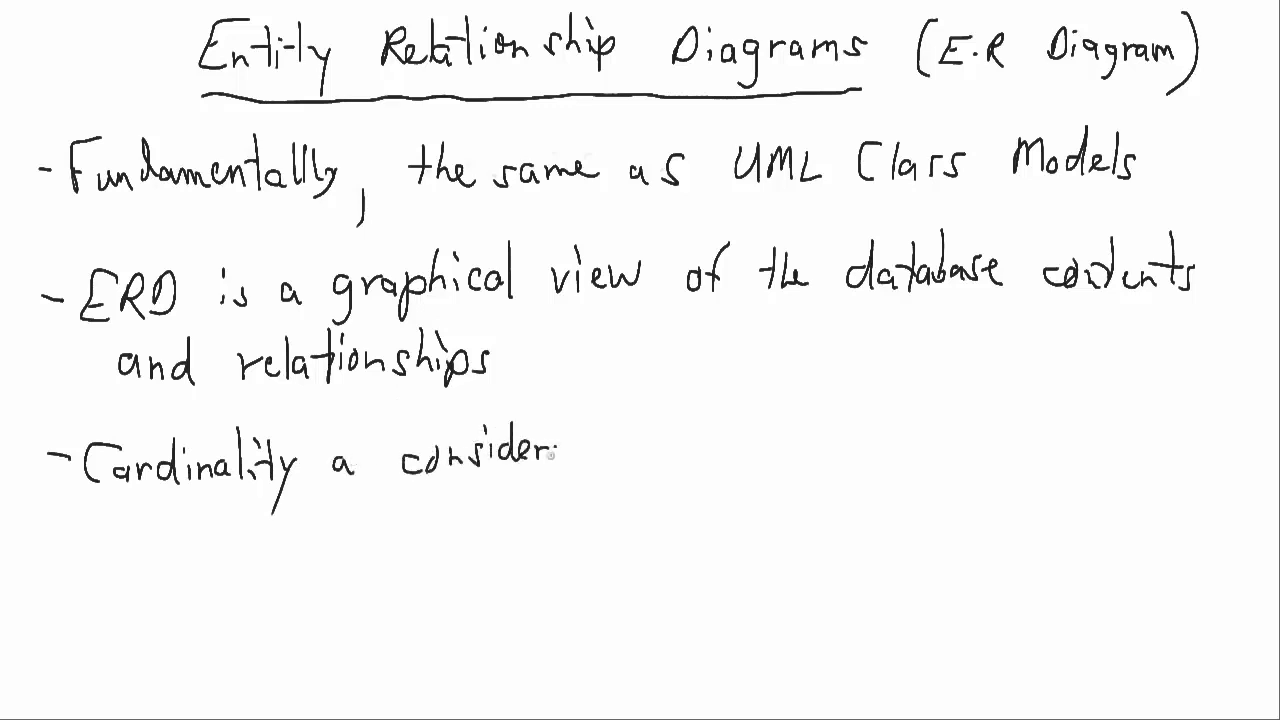
pyautogui.write('ation')
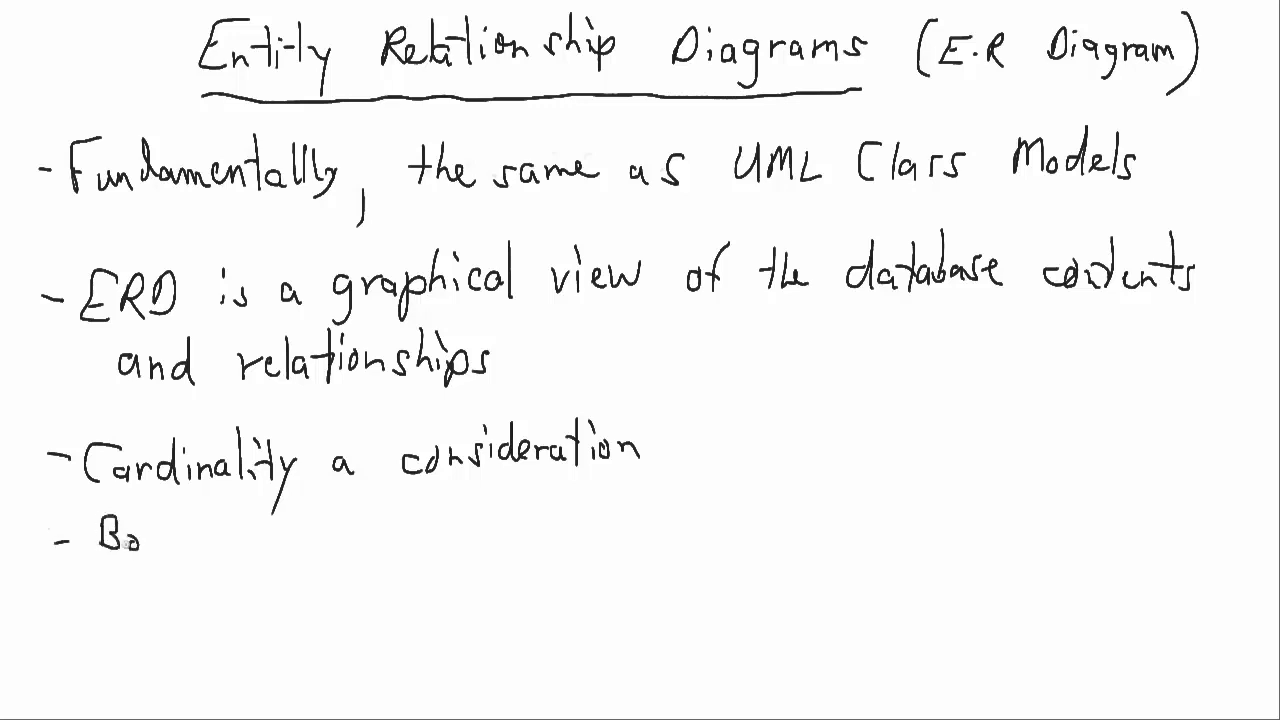
# Step: Handwrite 'Boxes represent entities' and start the next bullet with 'Lines'
pyautogui.write('oxes')
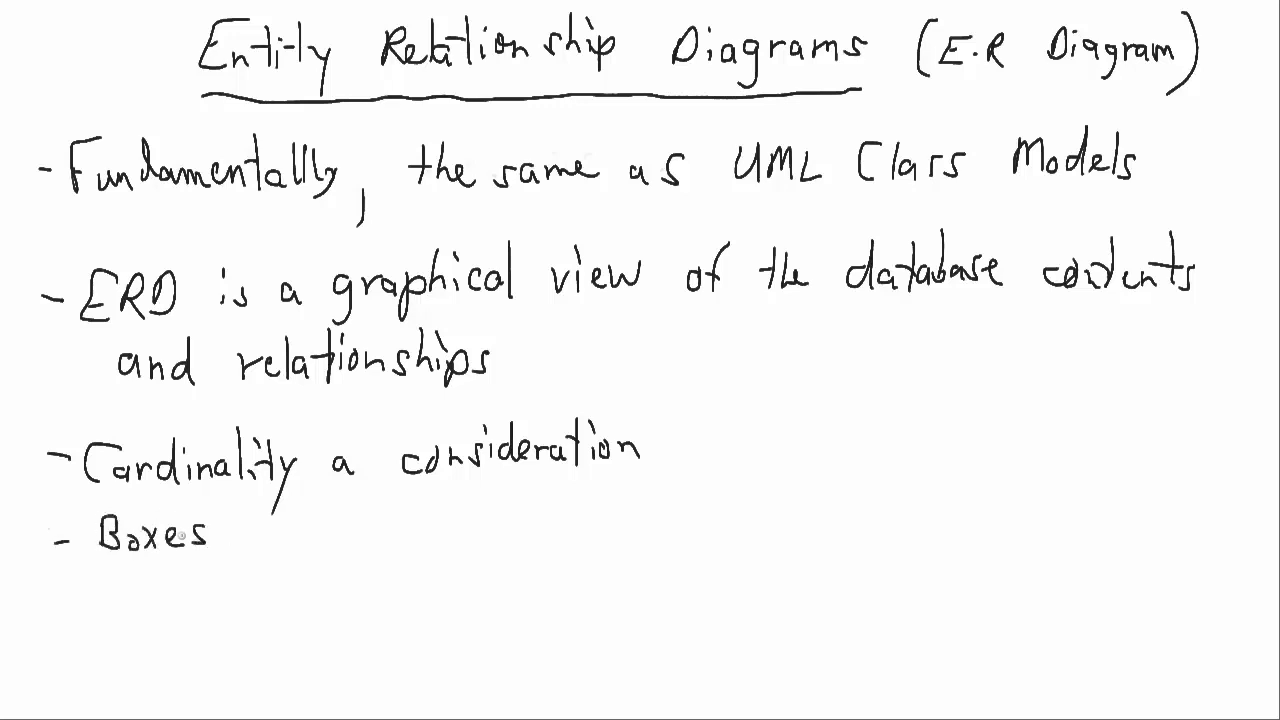
pyautogui.write('repl')
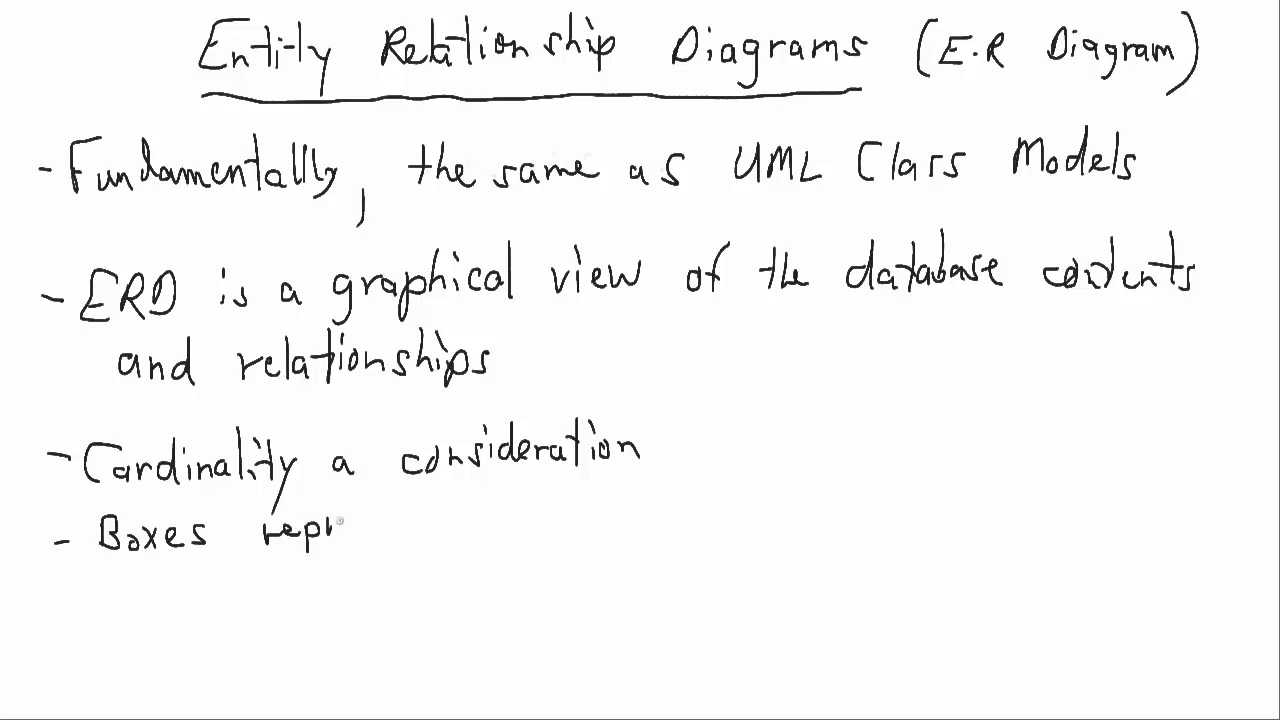
pyautogui.write('represent e')
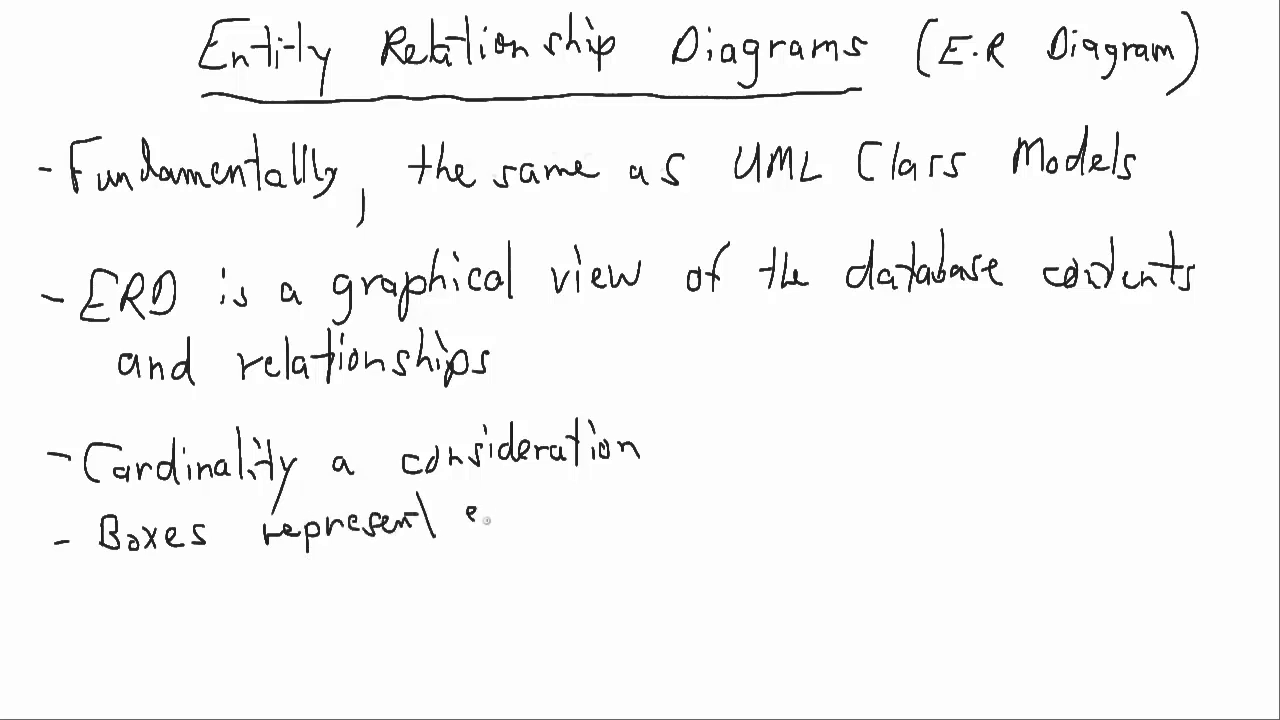
pyautogui.write('entities')
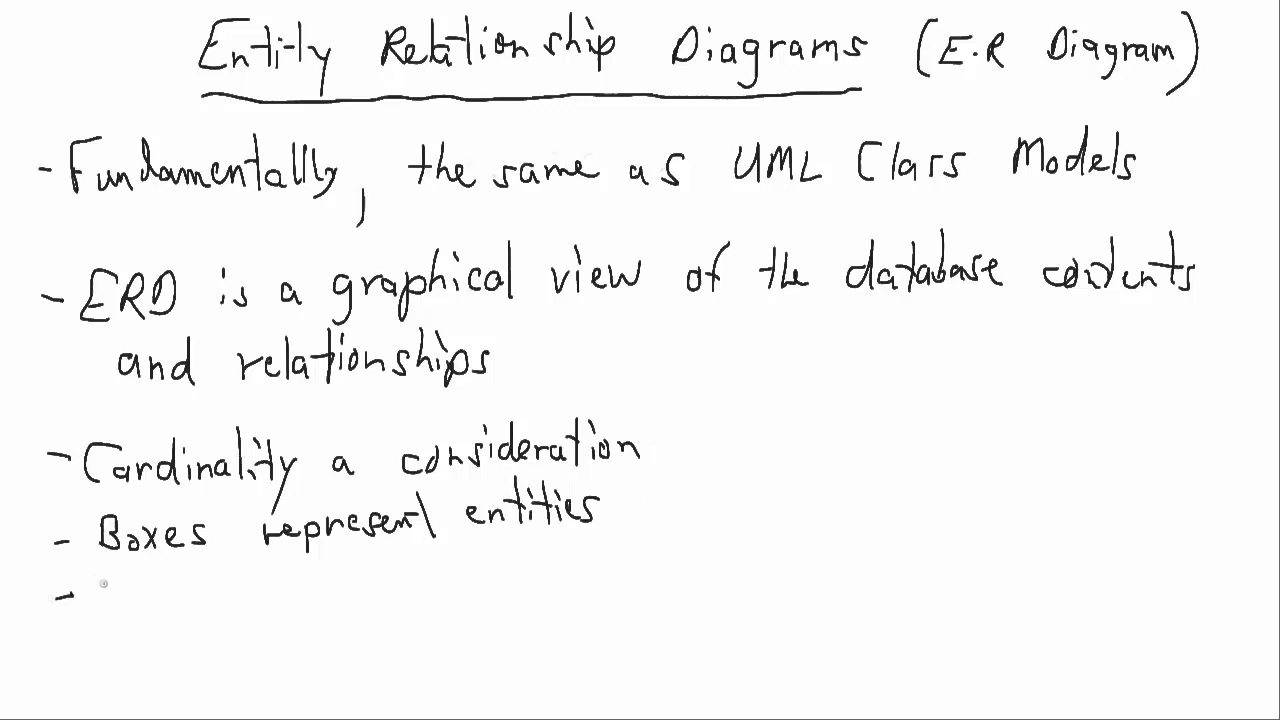
pyautogui.write('Lines')
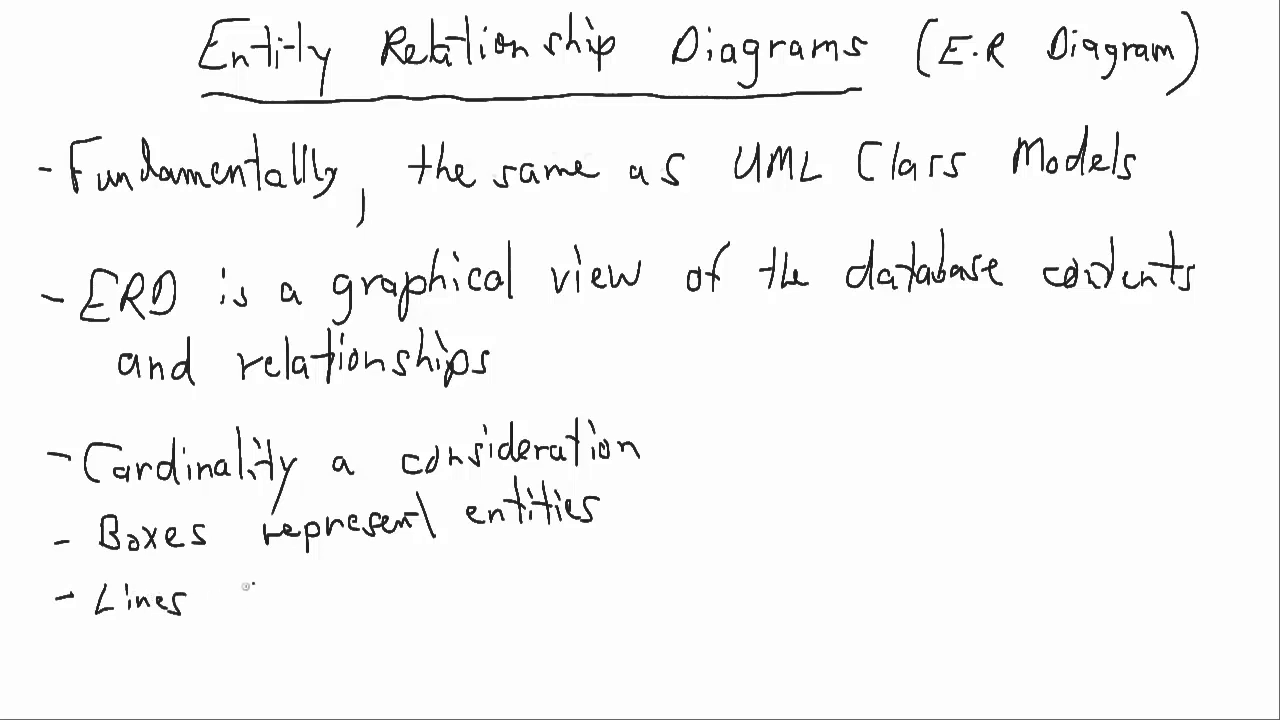
# Step: Complete 'Lines connect entities' and begin the sub-bullet with 'Diamonds'
pyautogui.write('connect')
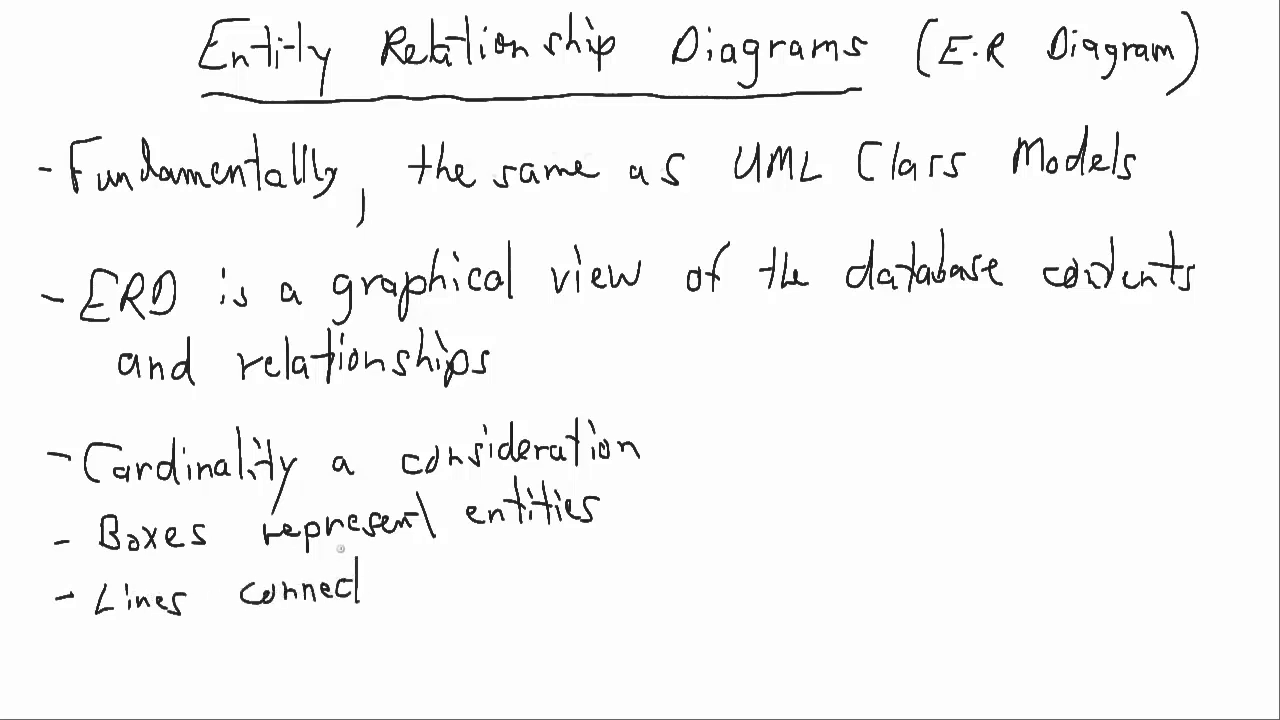
pyautogui.write('entities')
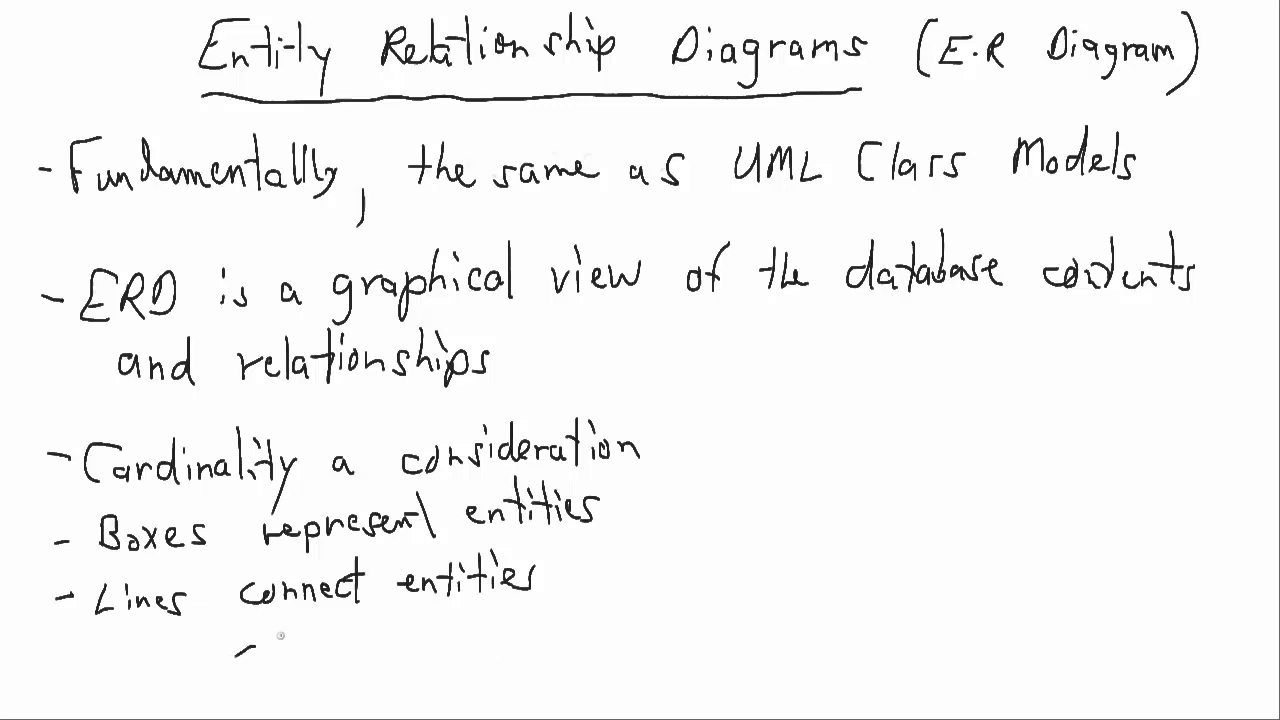
pyautogui.write('Dia')
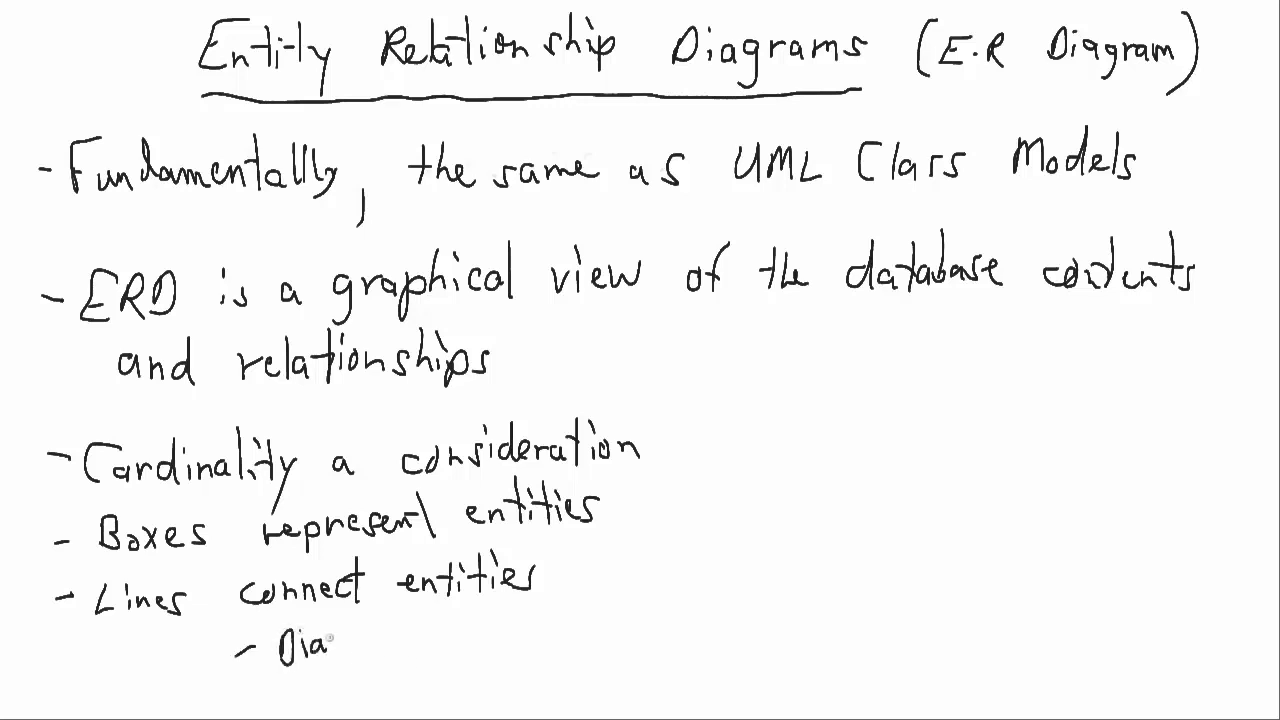
pyautogui.write('Diamonds (')
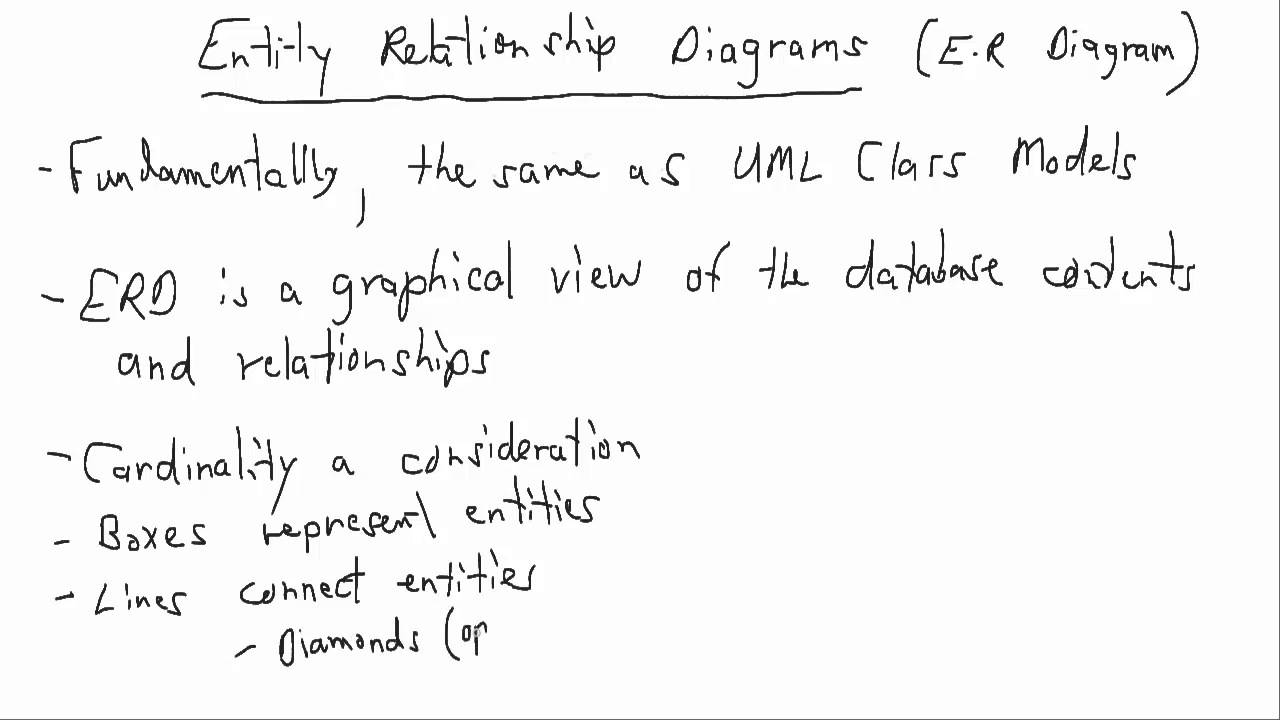
# Step: Finish the sub-bullet '(optional) indicate nature of the relationship'
pyautogui.write('option')
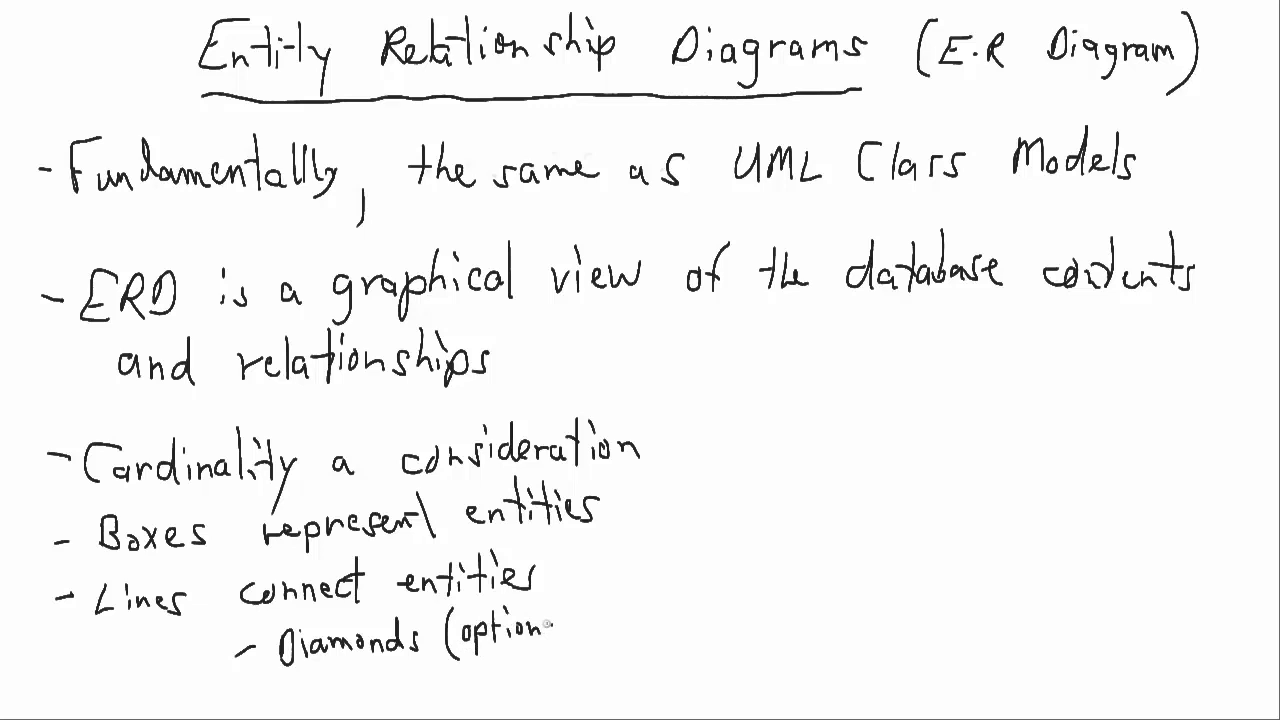
pyautogui.write('a) in')
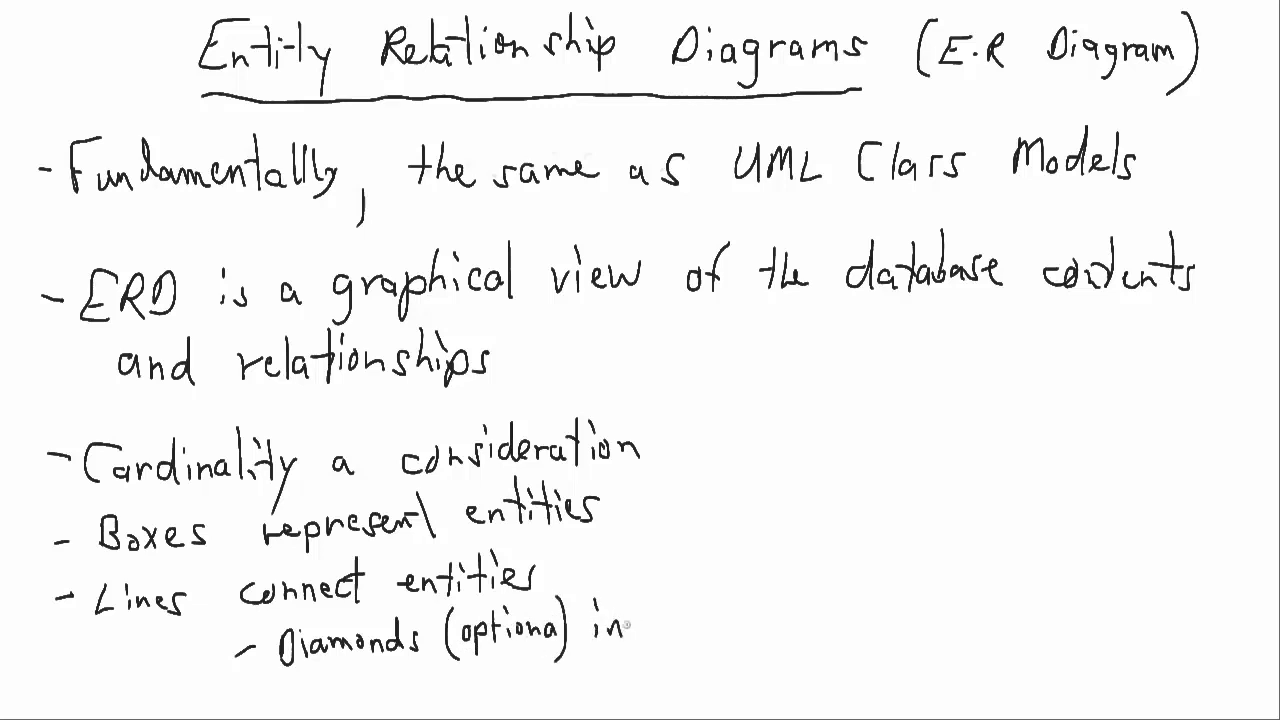
pyautogui.write('indica')
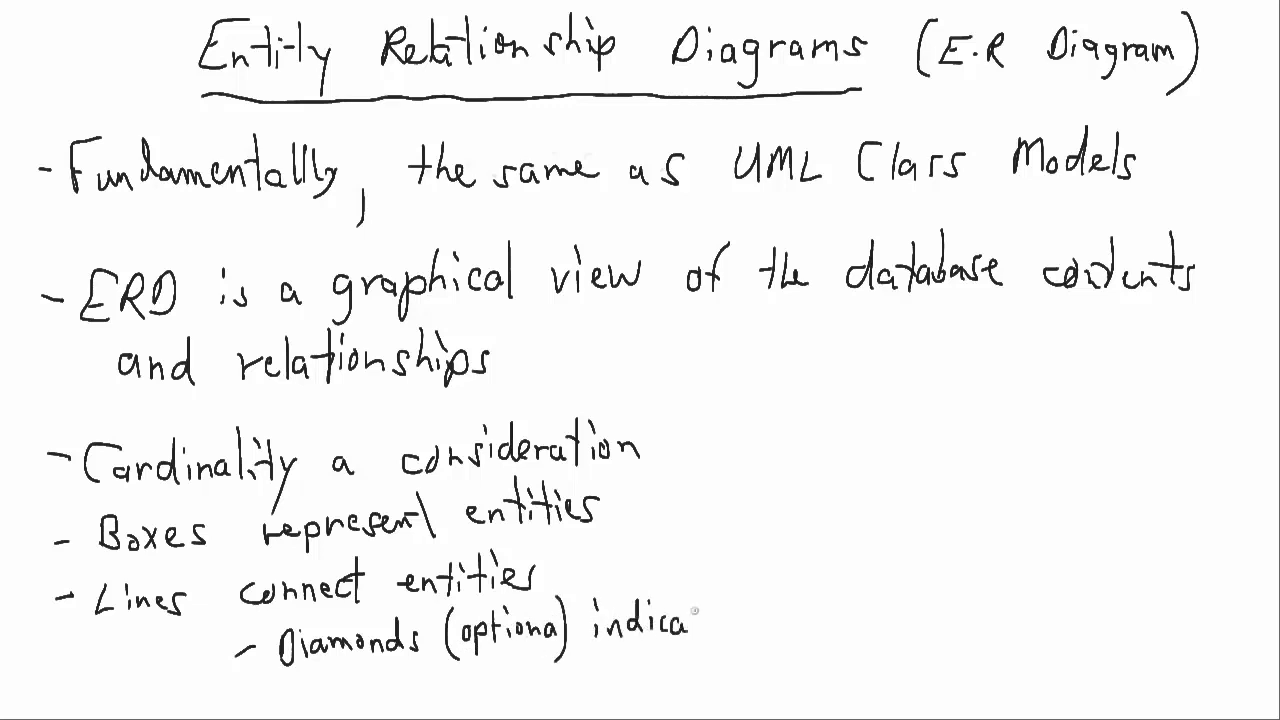
pyautogui.write('na')
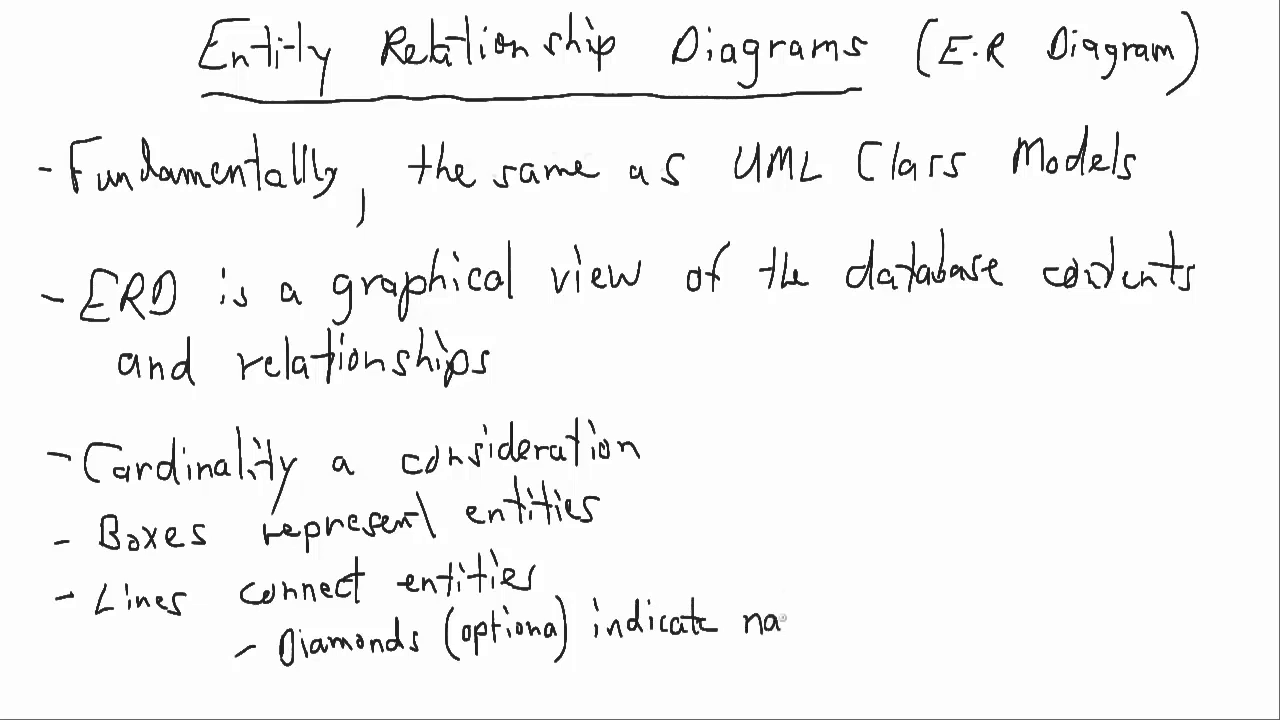
pyautogui.write('ture')
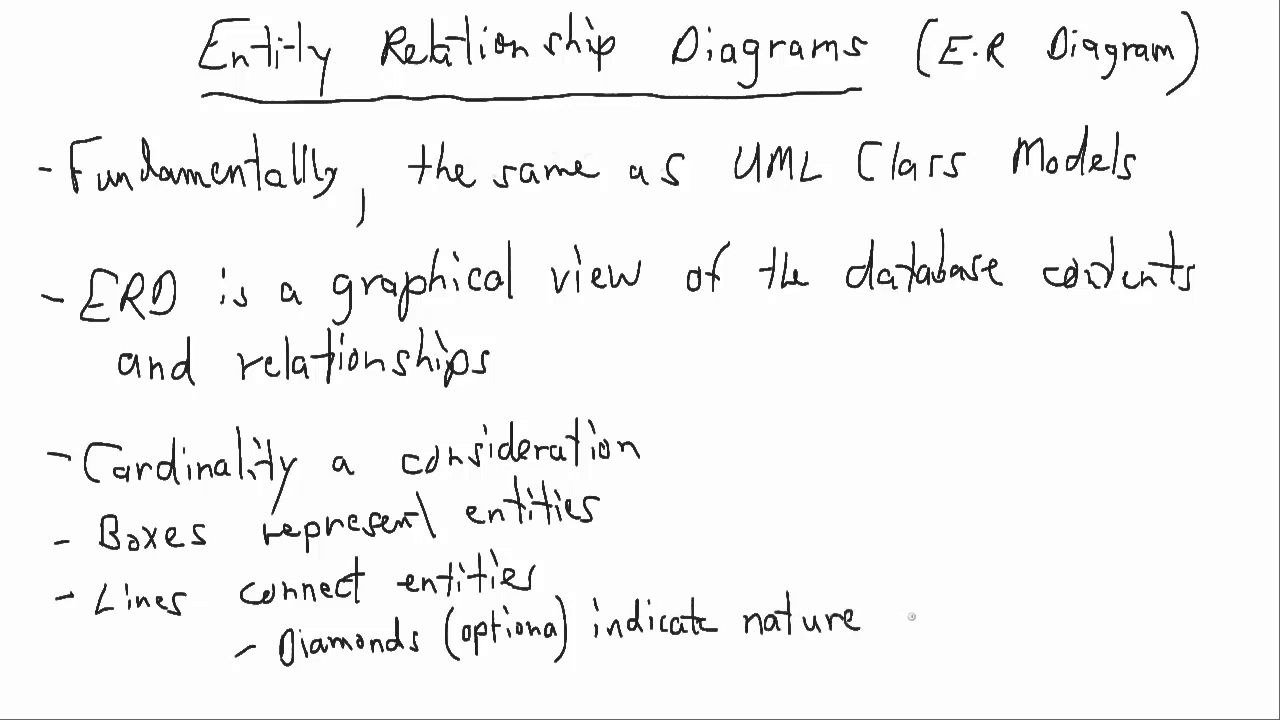
pyautogui.write('of the')
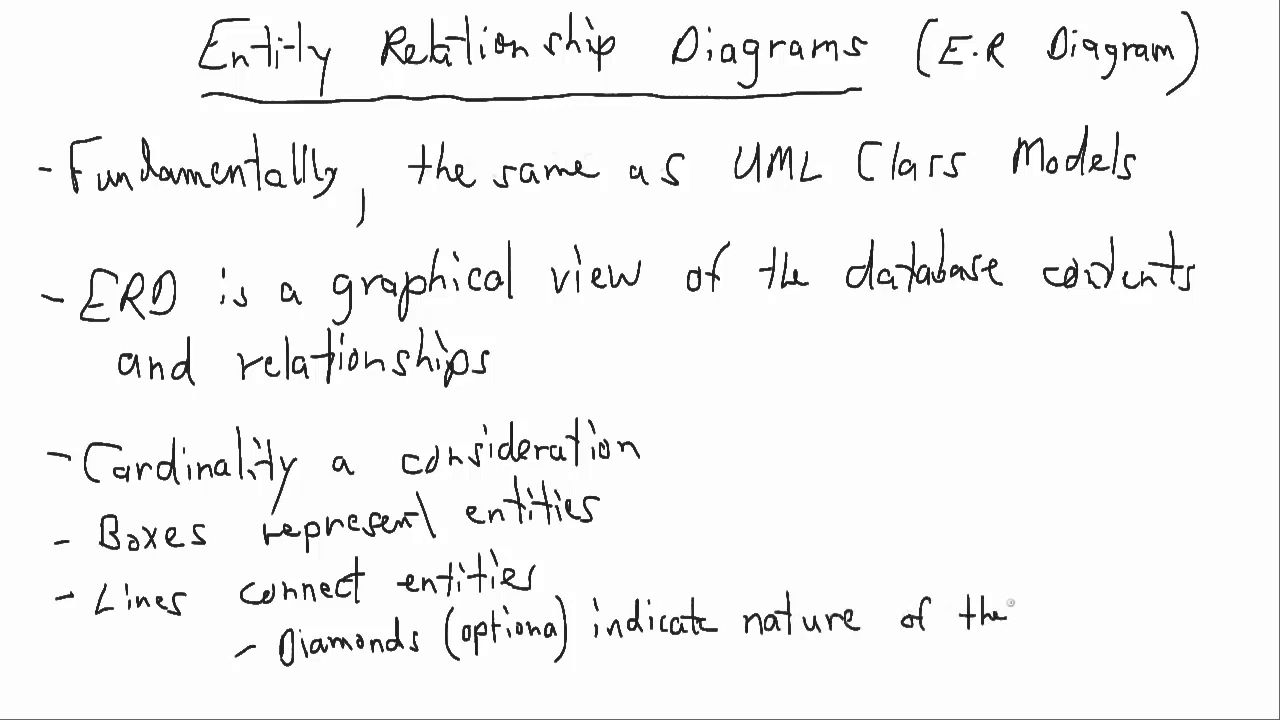
pyautogui.write('relationship')
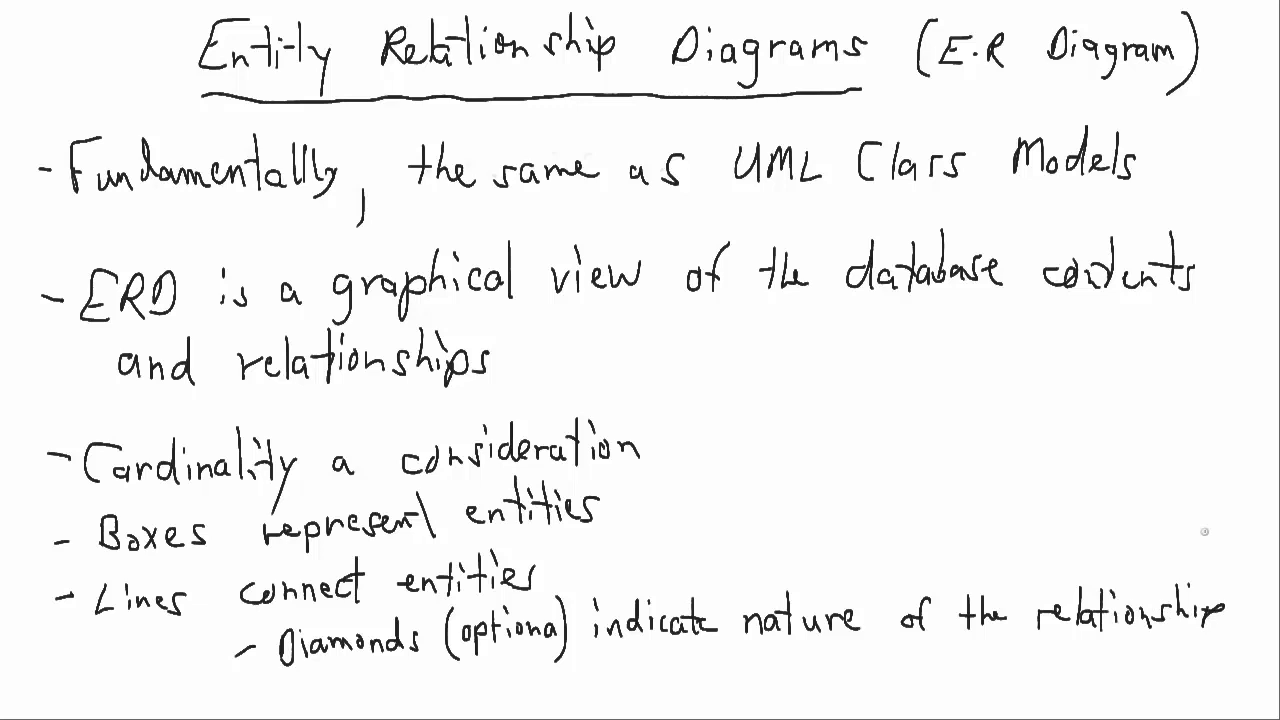
pyautogui.moveTo(556, 600)
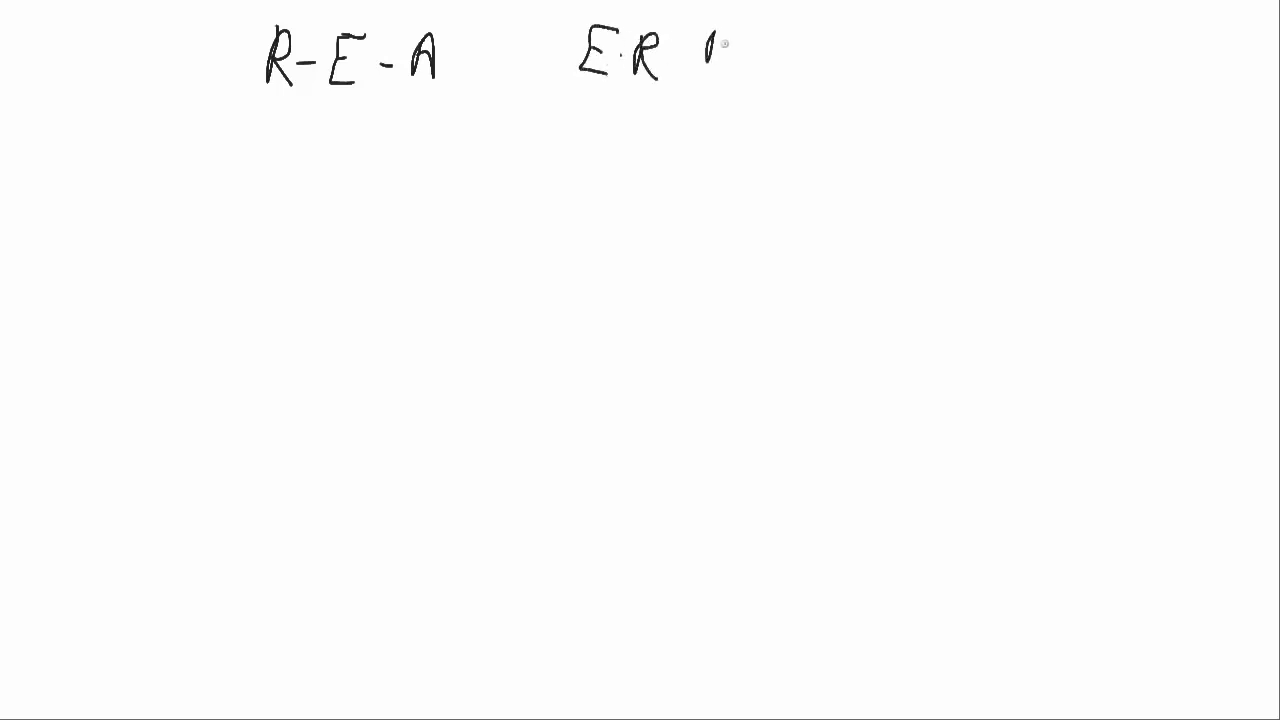
# Step: Handwrite and underline the page title 'R-E-A E-R Diagram'
pyautogui.moveTo(700, 44); pyautogui.dragTo(770, 70)
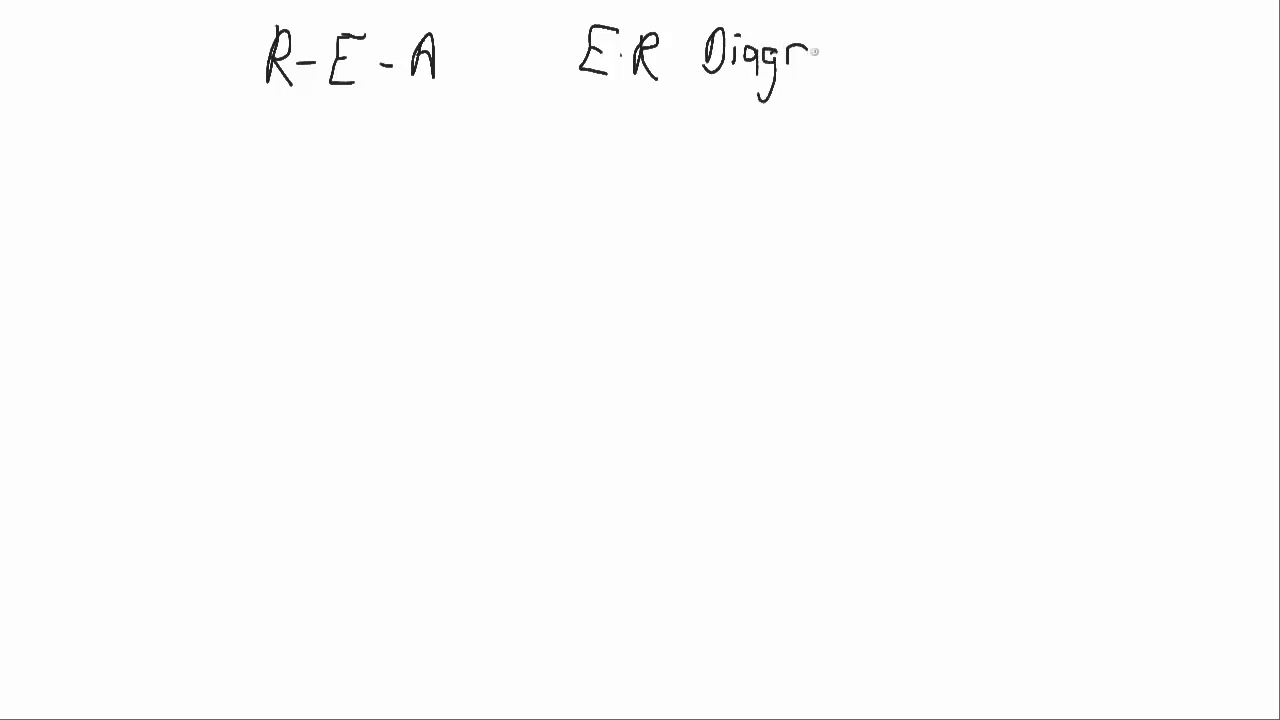
pyautogui.moveTo(222, 96); pyautogui.dragTo(880, 96)
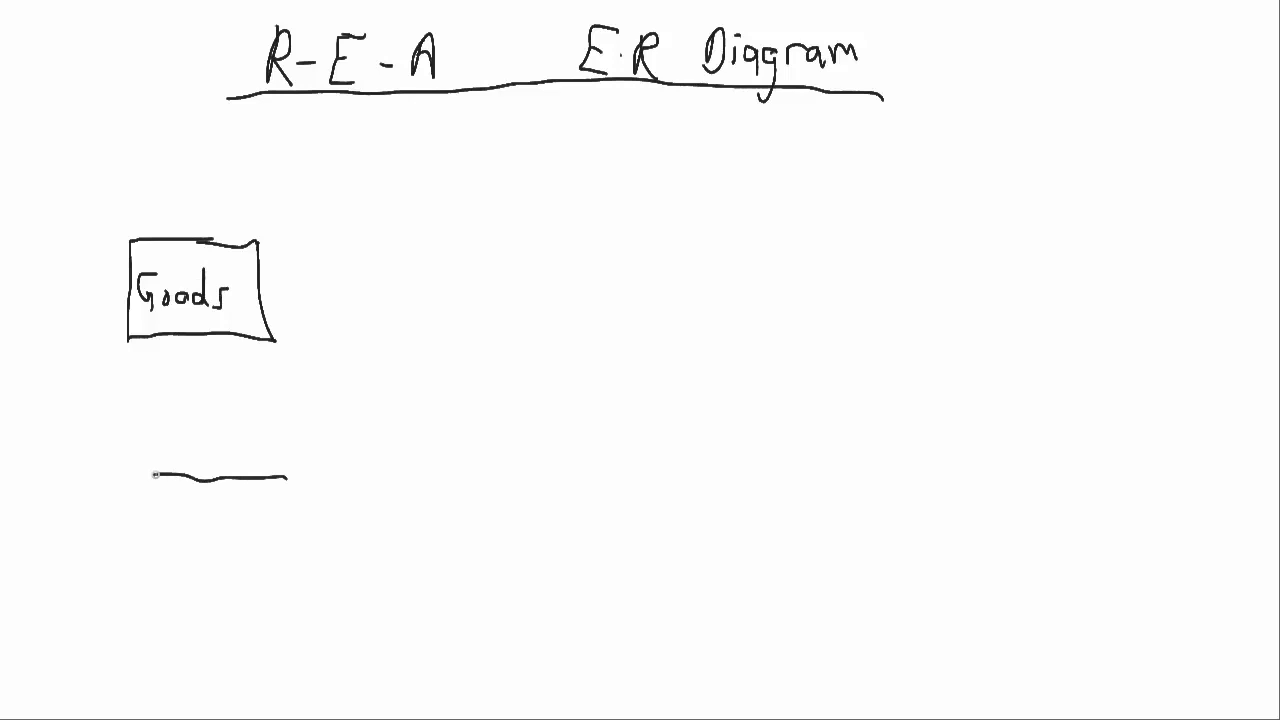
# Step: Draw and label the Money box below Goods and the Sale box to its right
pyautogui.moveTo(156, 476); pyautogui.dragTo(310, 596)
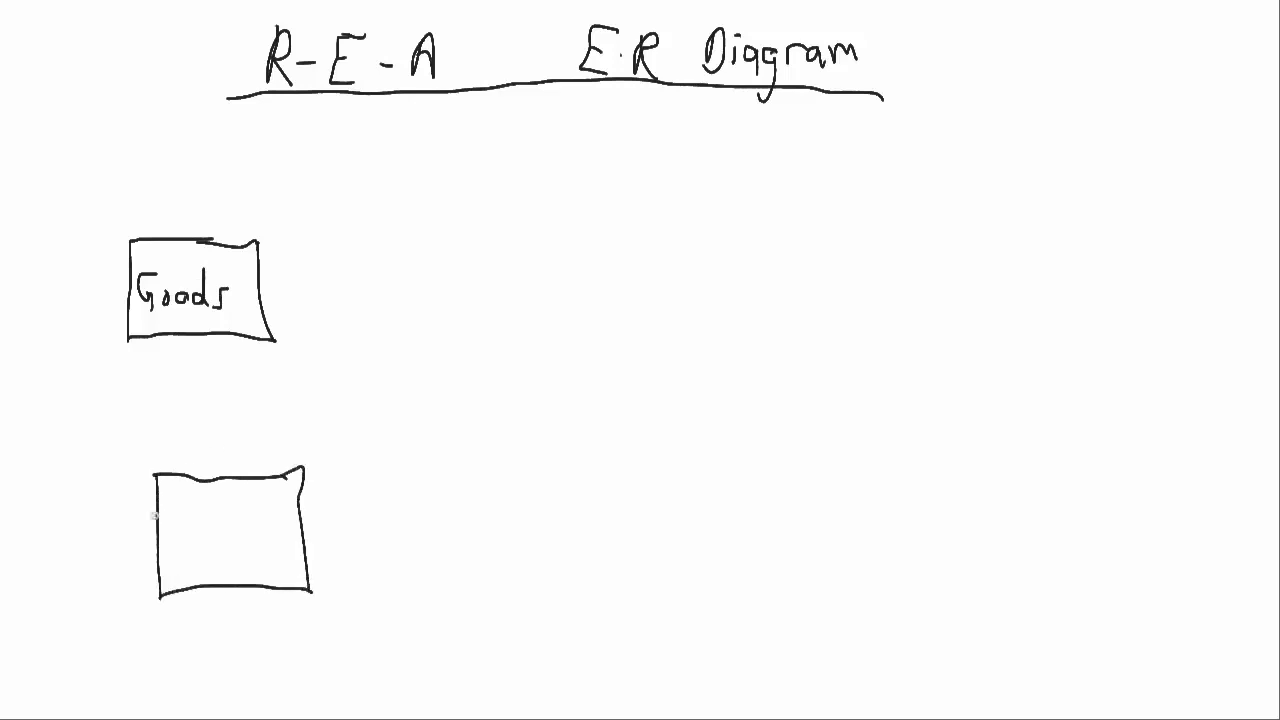
pyautogui.write('Mar')
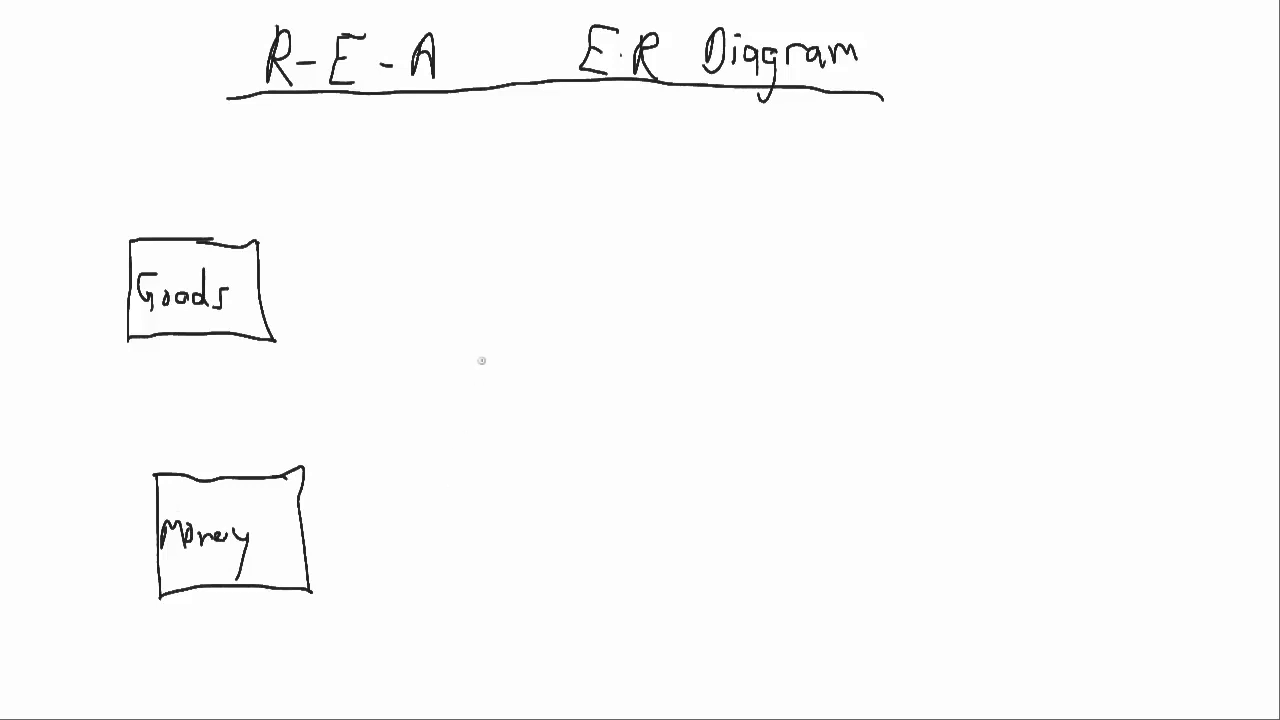
pyautogui.moveTo(472, 230); pyautogui.dragTo(612, 236)
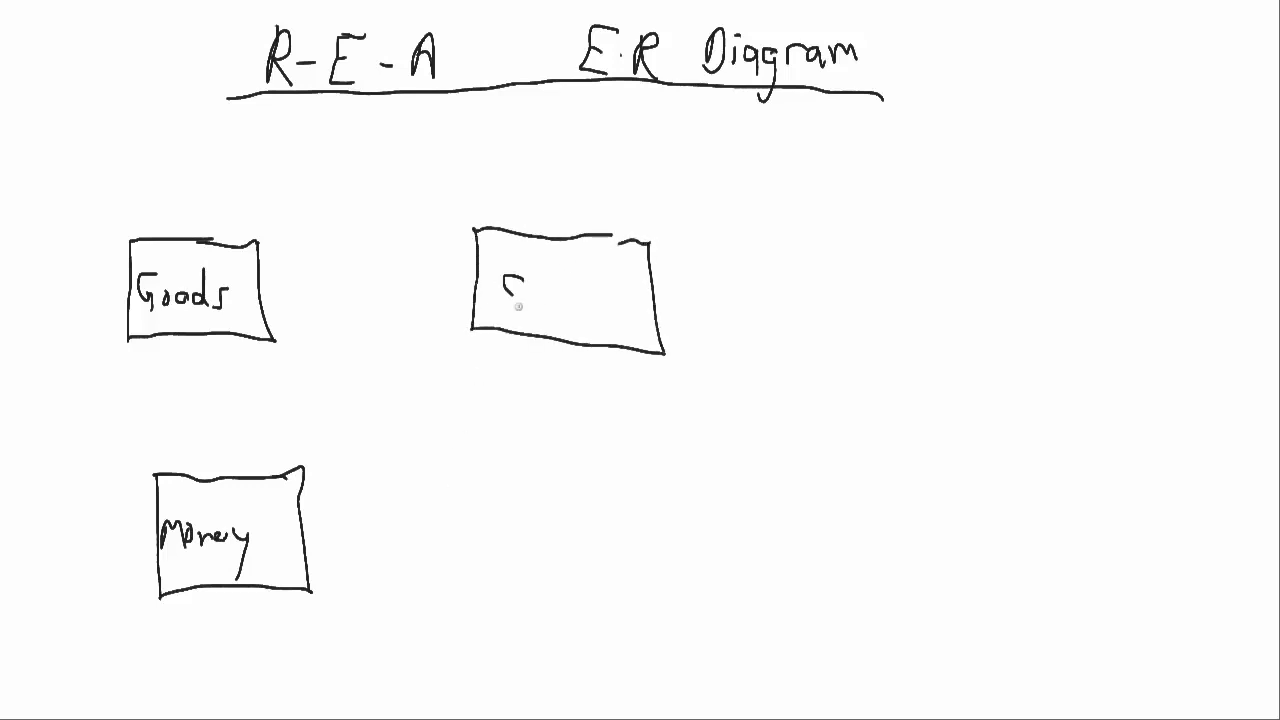
pyautogui.write('Sale')
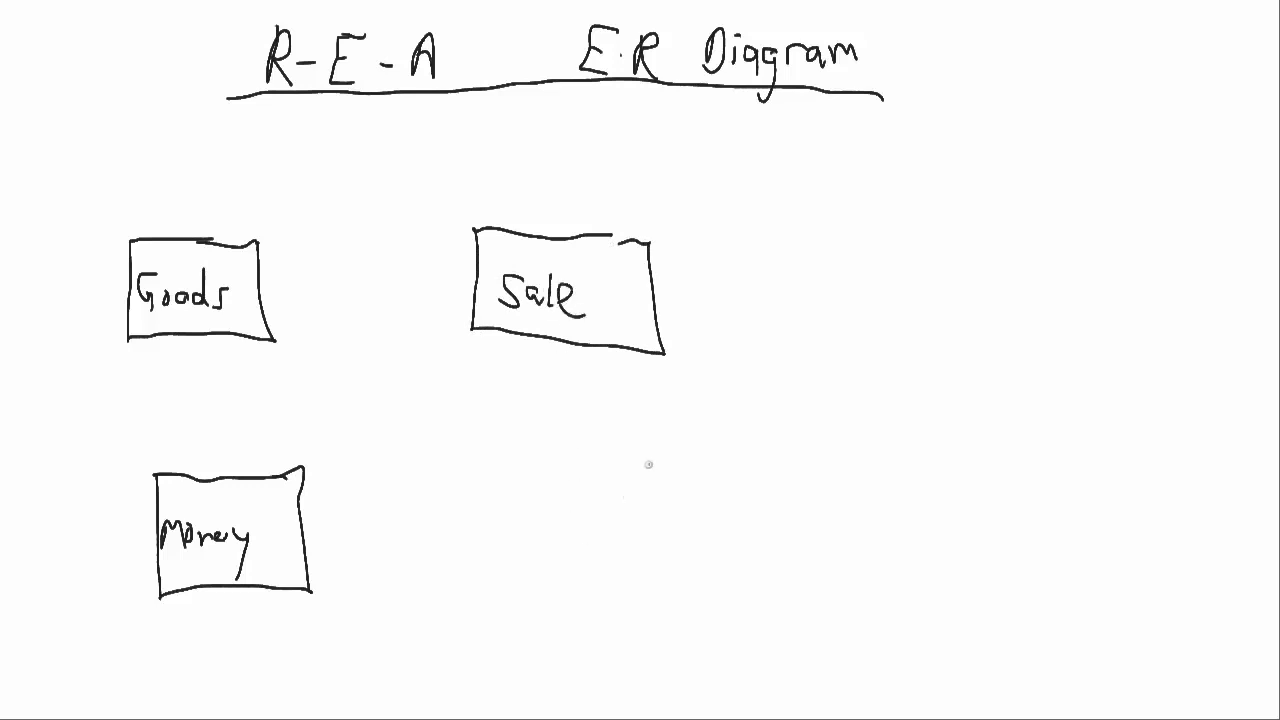
# Step: Draw and label the Cash Receipts, Sales Person and Customer boxes
pyautogui.moveTo(470, 460); pyautogui.dragTo(690, 584)
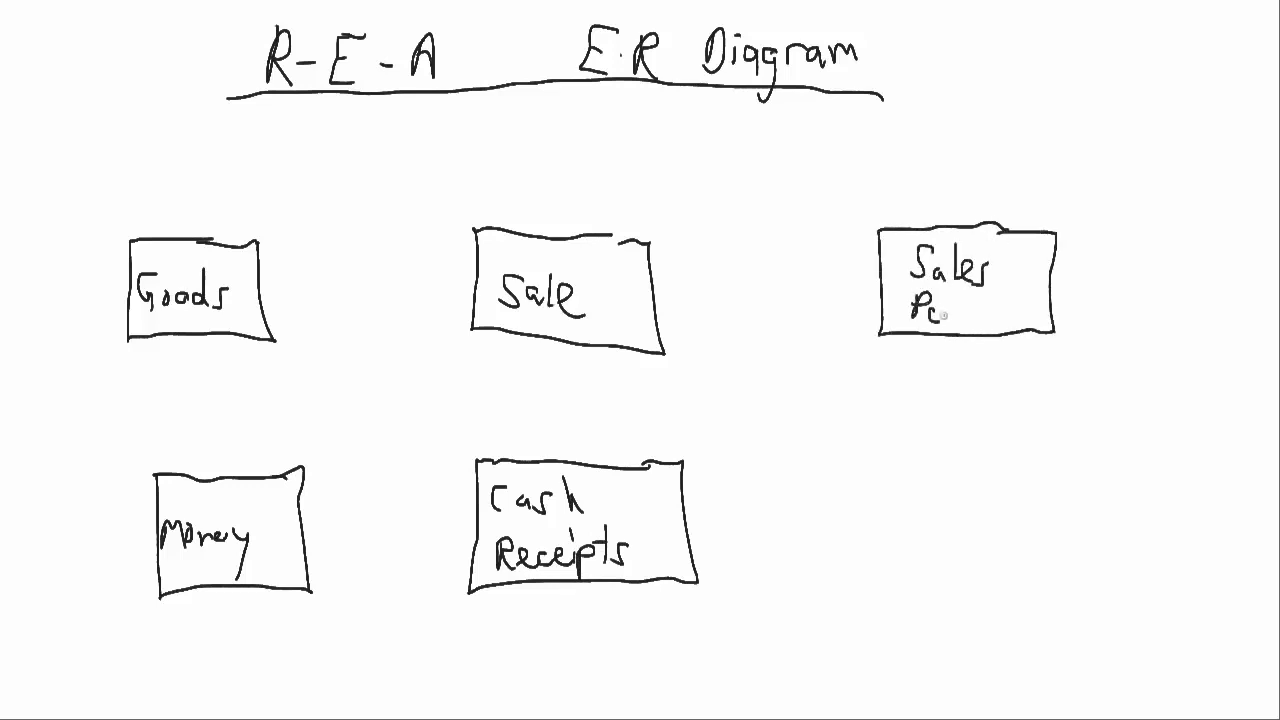
pyautogui.write('Person')
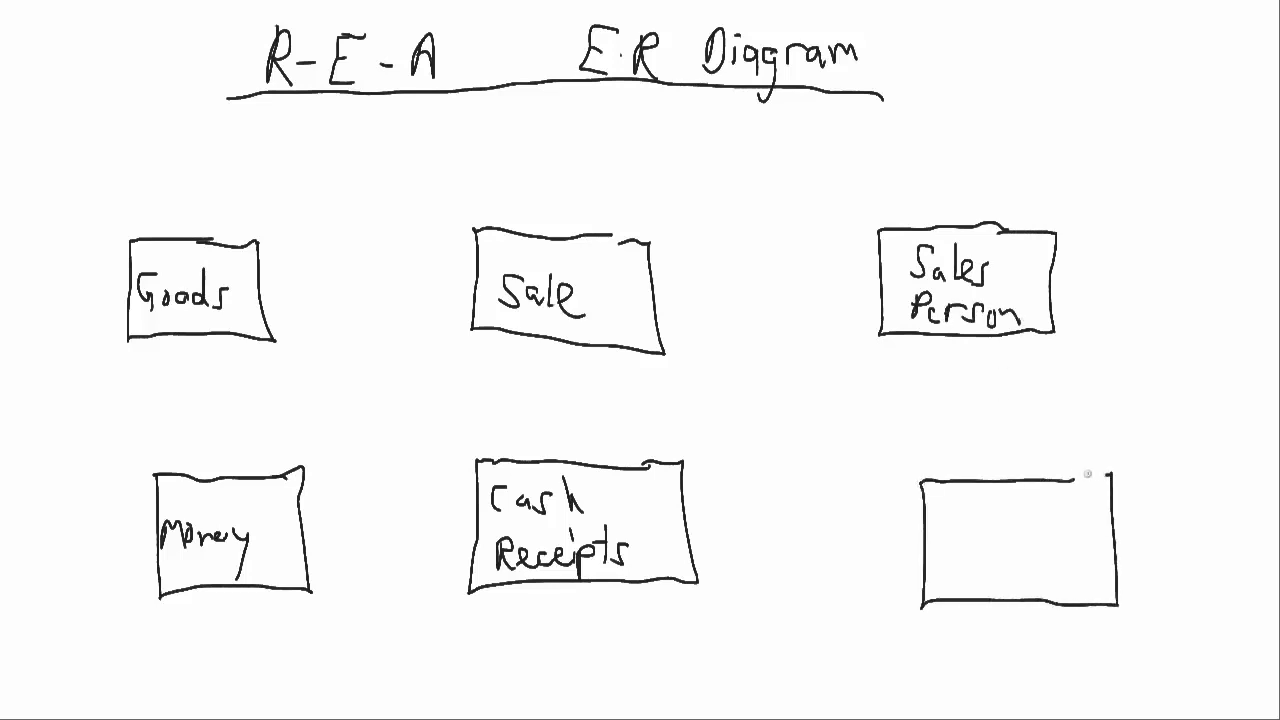
pyautogui.write('Cu')
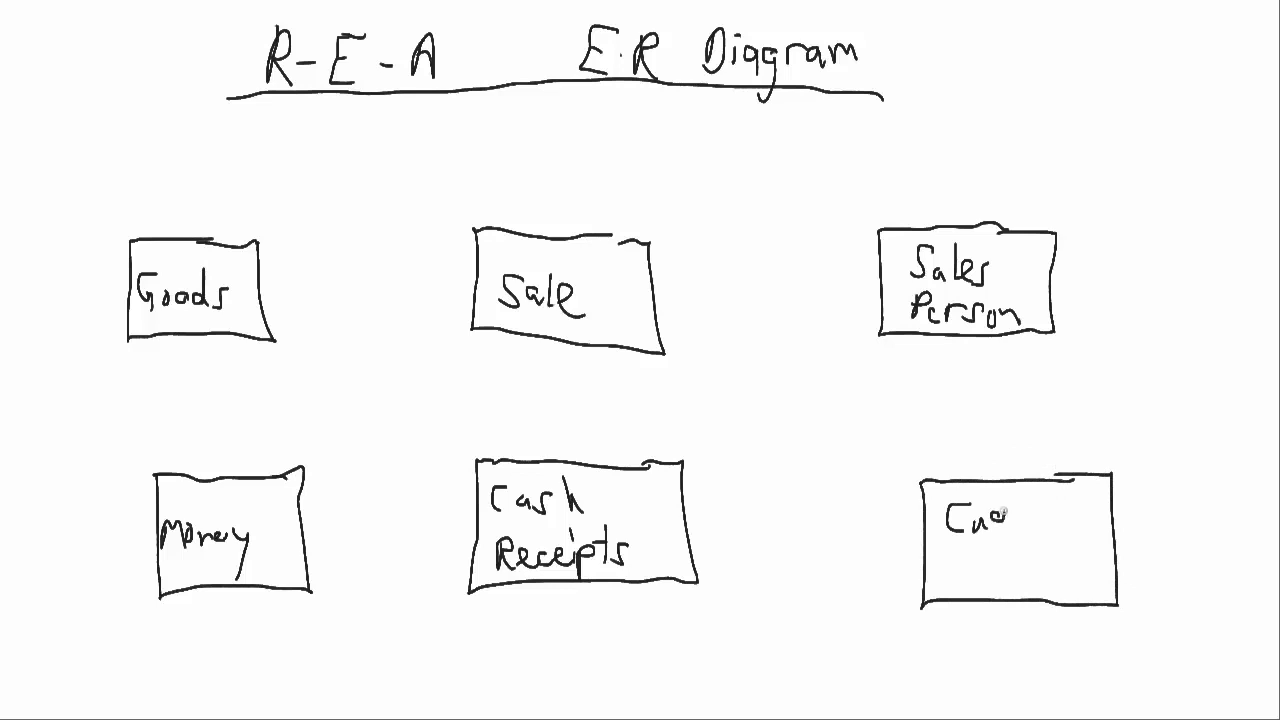
pyautogui.write('Customer')
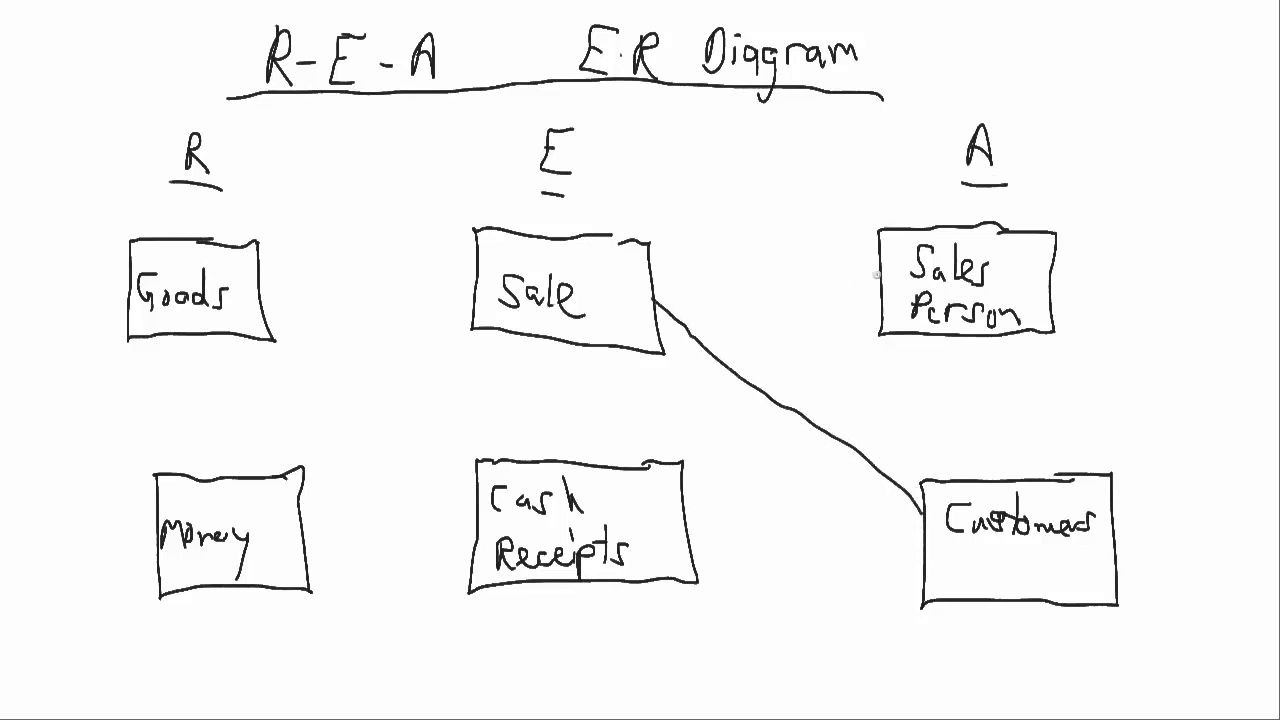
# Step: Draw lines connecting Sale to Customer and the remaining entity boxes
pyautogui.moveTo(644, 258); pyautogui.dragTo(876, 272)
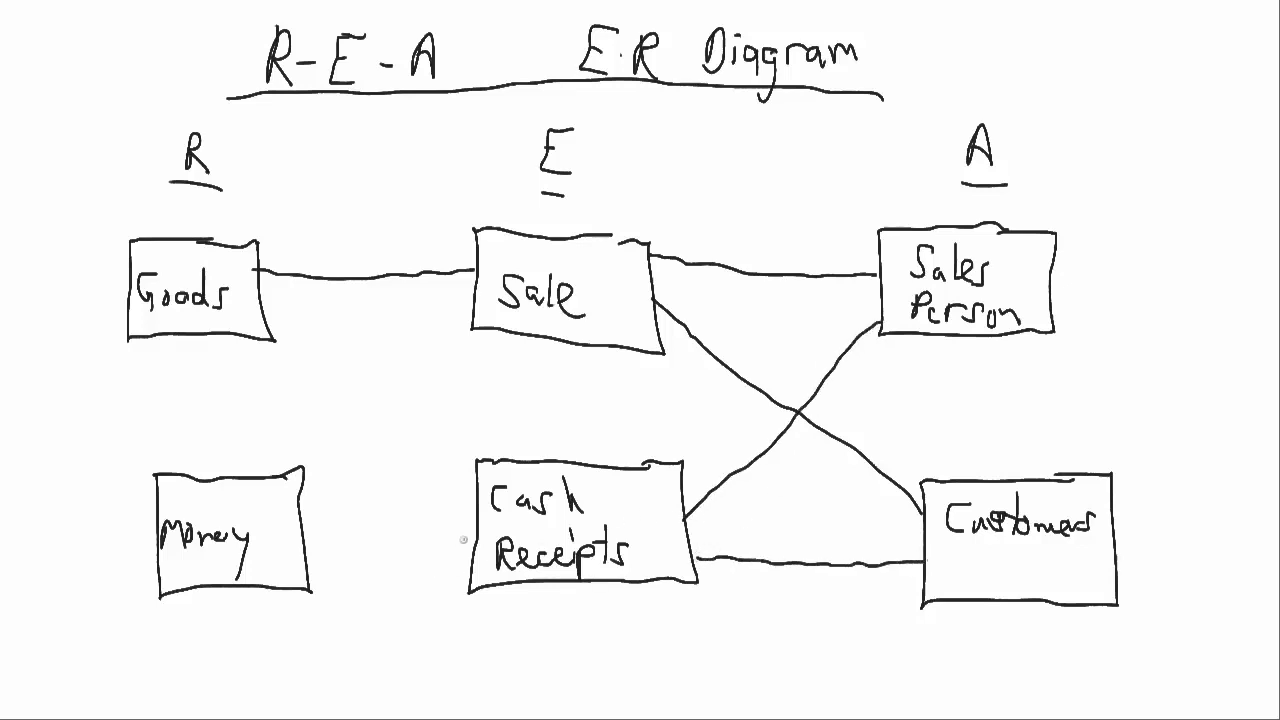
pyautogui.moveTo(316, 538); pyautogui.dragTo(470, 538)
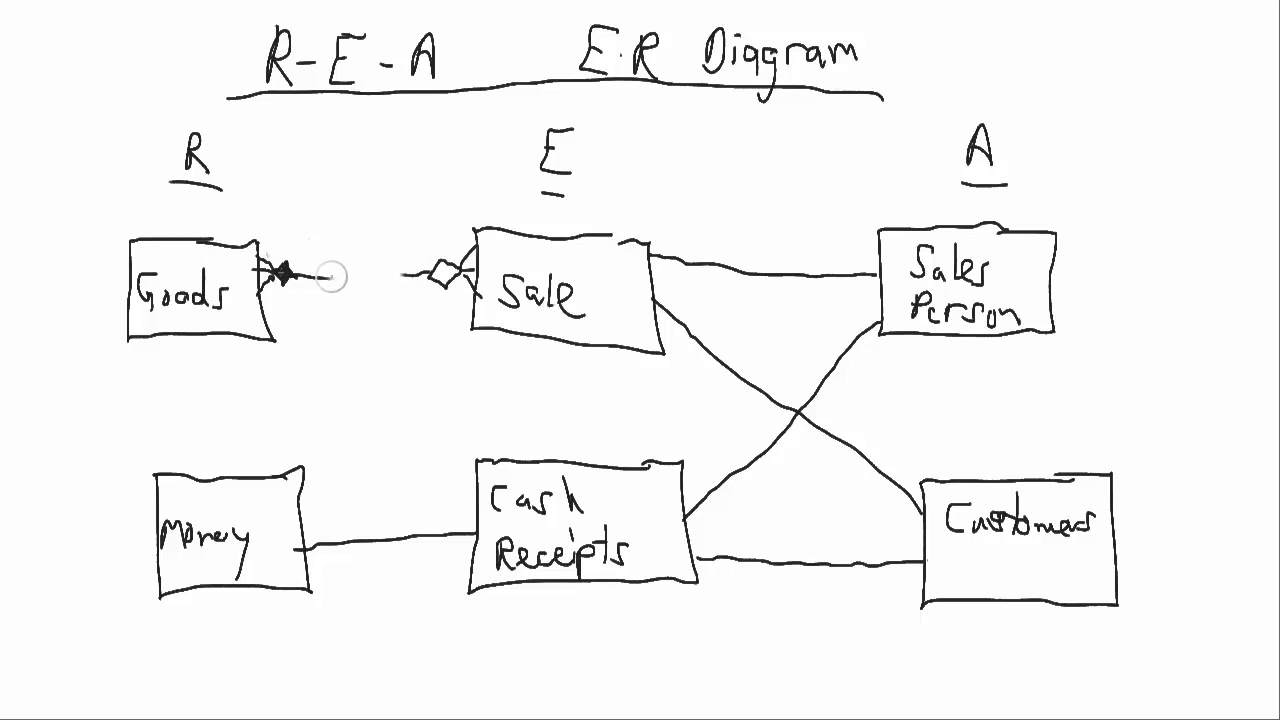
pyautogui.moveTo(336, 236)
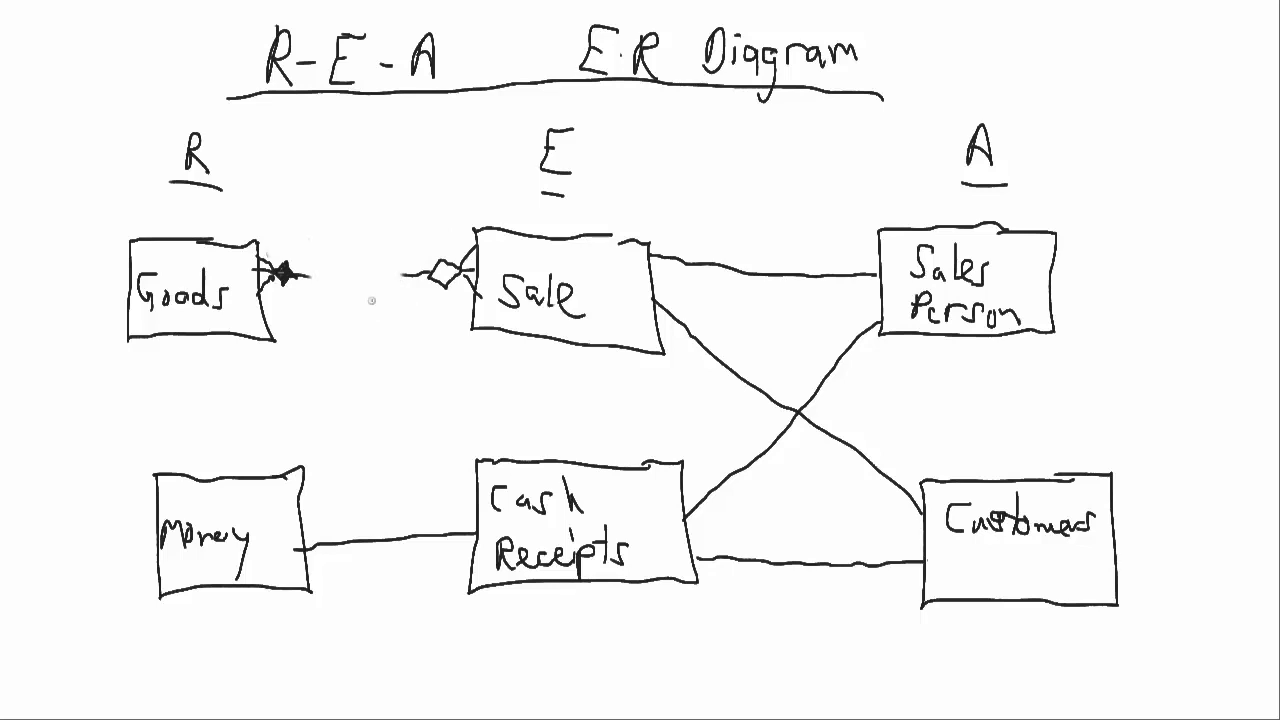
# Step: Draw a relationship diamond between Goods and Sale and start its label 'Ind'
pyautogui.moveTo(310, 276); pyautogui.dragTo(384, 260)
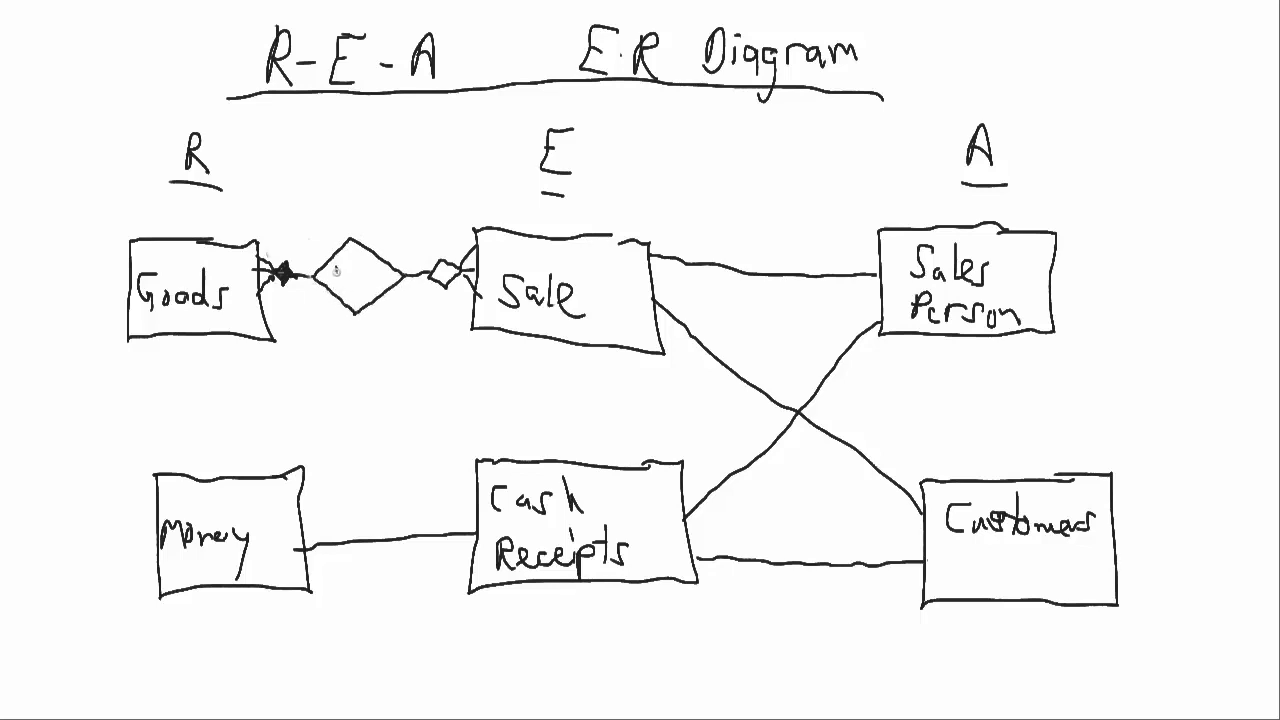
pyautogui.write('Ind')
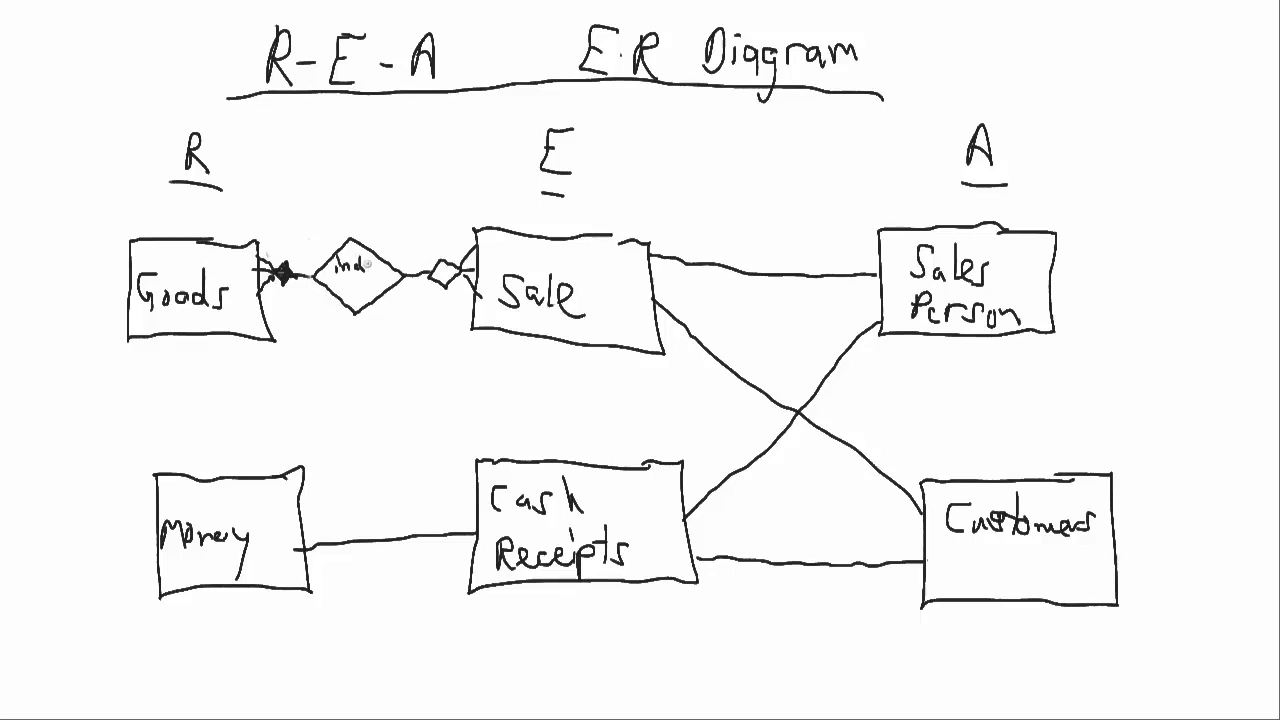